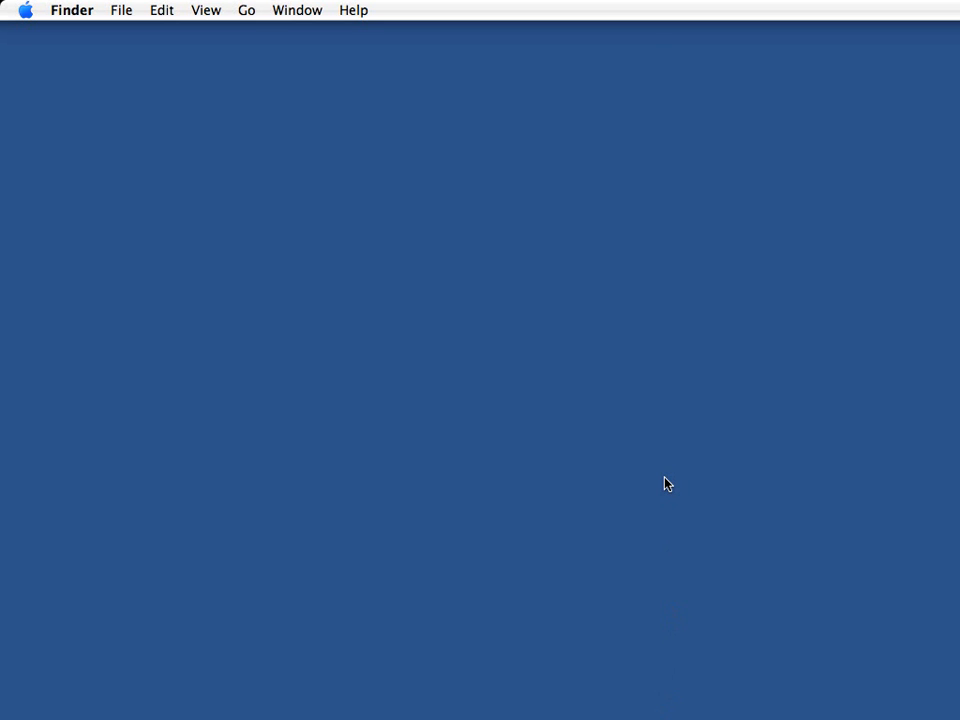
{"action": "mouse_move", "coordinate": [695, 475]}
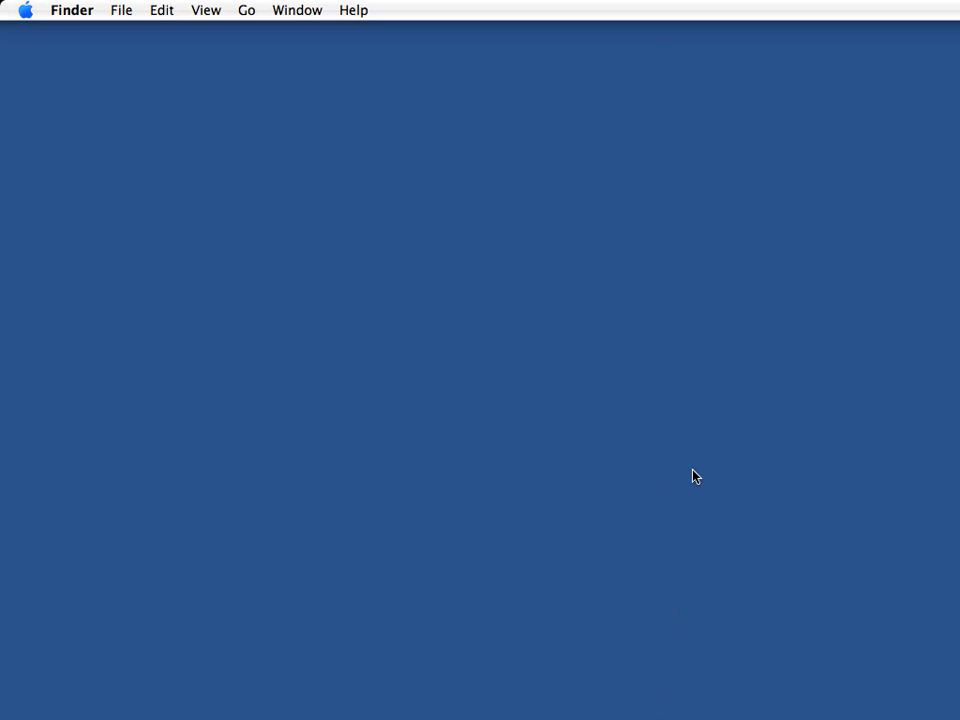
{"action": "mouse_move", "coordinate": [704, 498]}
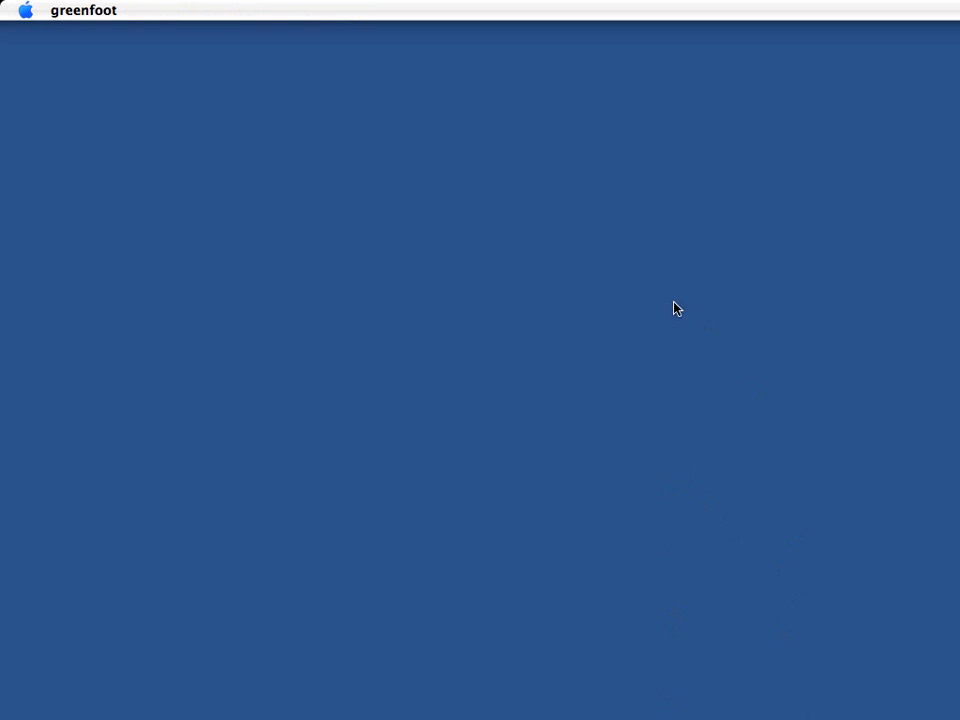
{"action": "mouse_move", "coordinate": [625, 420]}
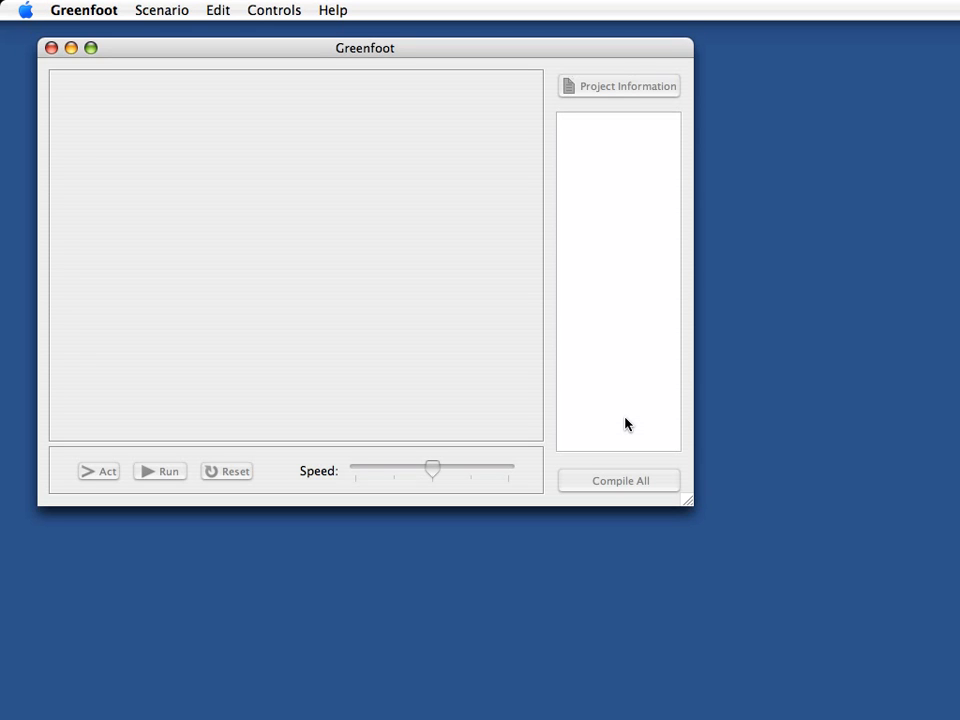
{"action": "mouse_move", "coordinate": [453, 258]}
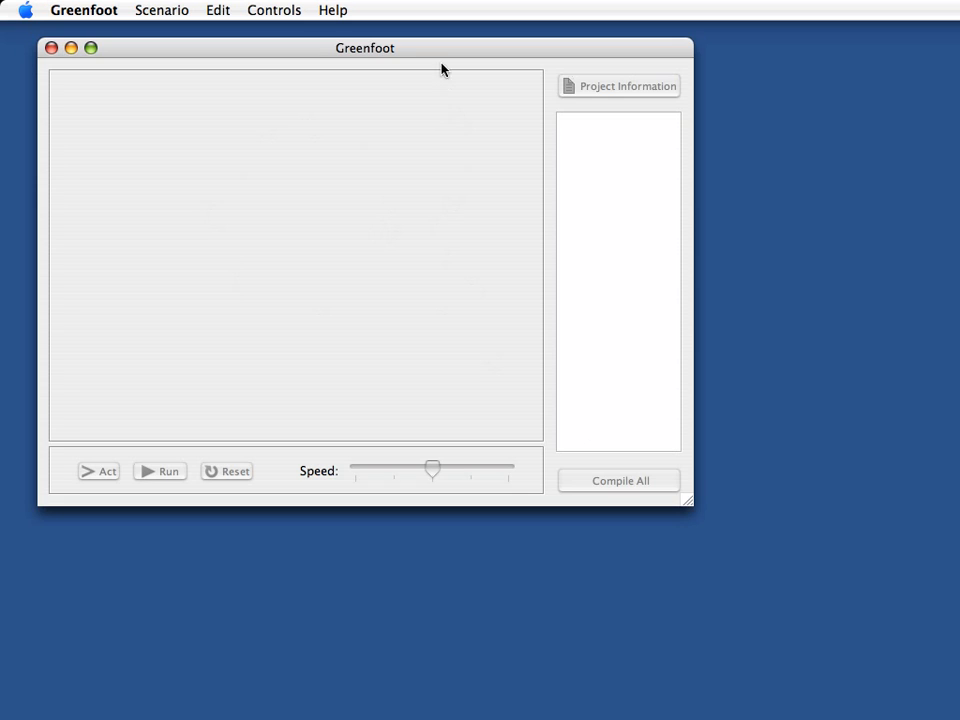
- Drag the empty Greenfoot window slightly down into position
{"action": "left_click_drag", "start_coordinate": [365, 47], "coordinate": [377, 72]}
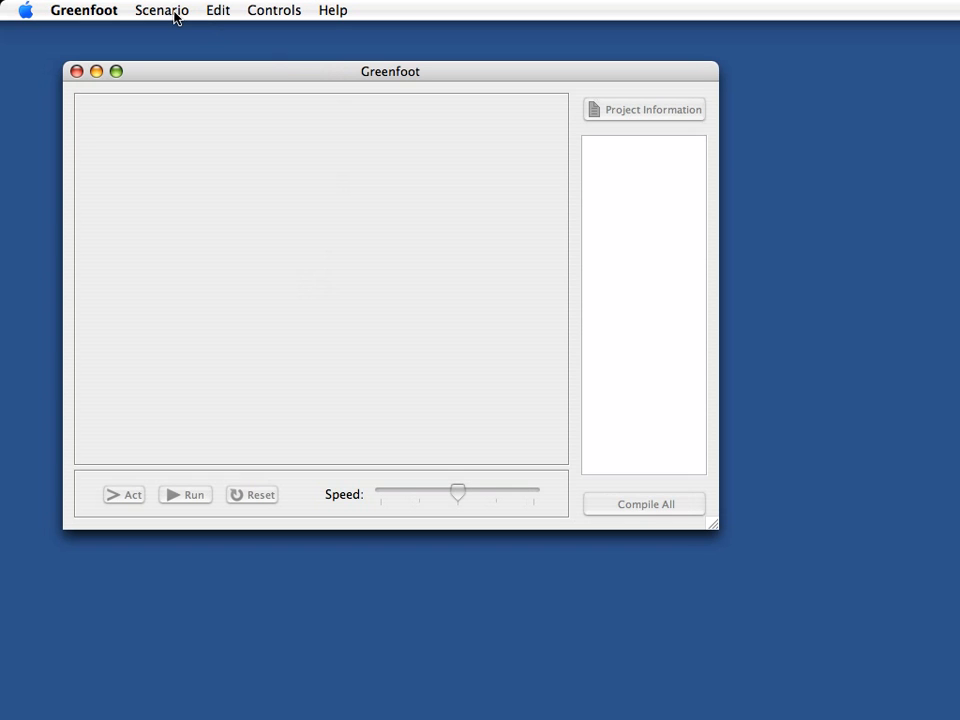
- Create a new scenario named 'explosion' from the Scenario menu
{"action": "left_click", "coordinate": [166, 11]}
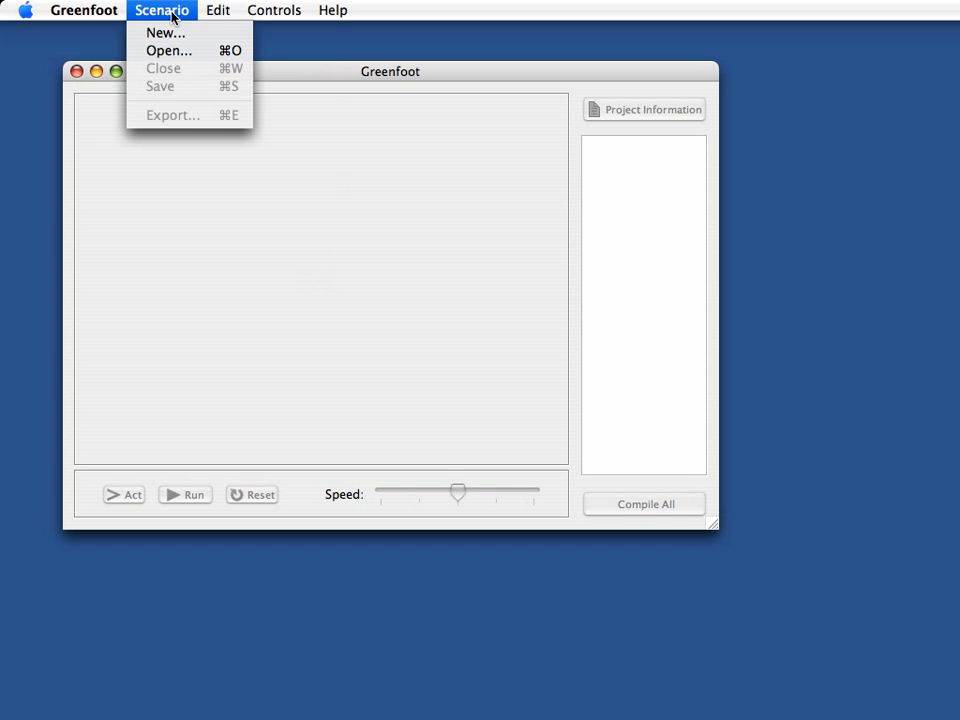
{"action": "left_click", "coordinate": [167, 33]}
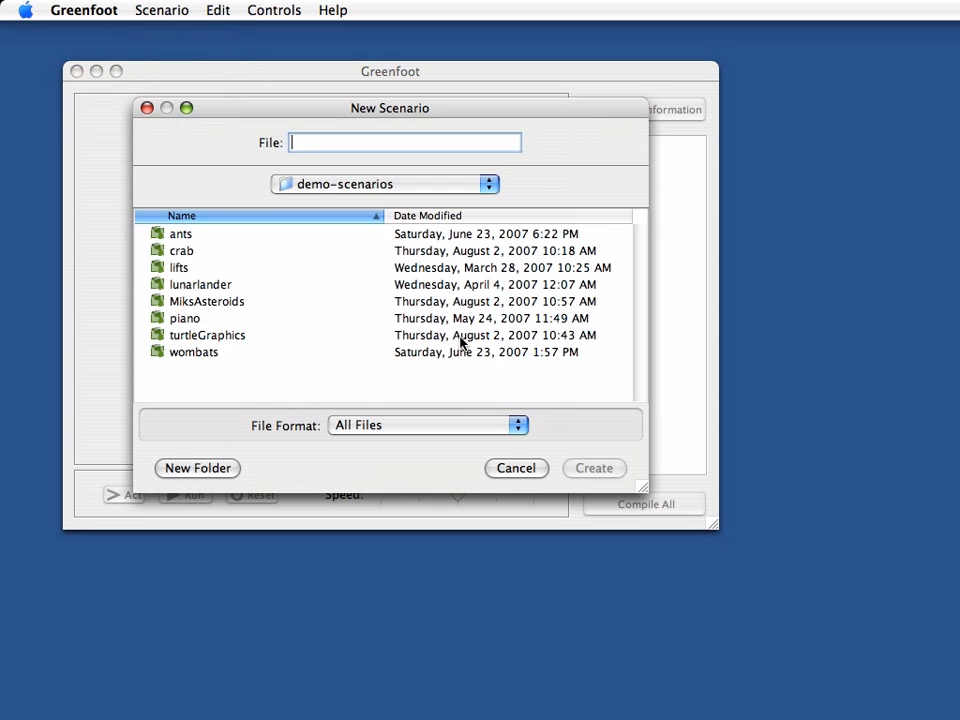
{"action": "type", "text": "exp"}
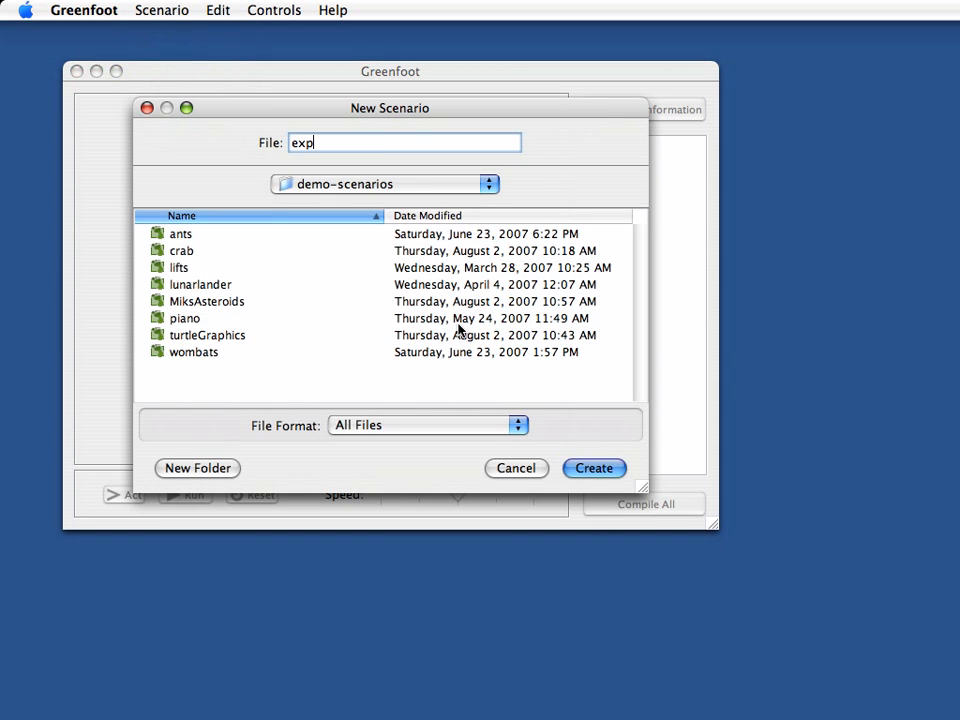
{"action": "left_click", "coordinate": [593, 468]}
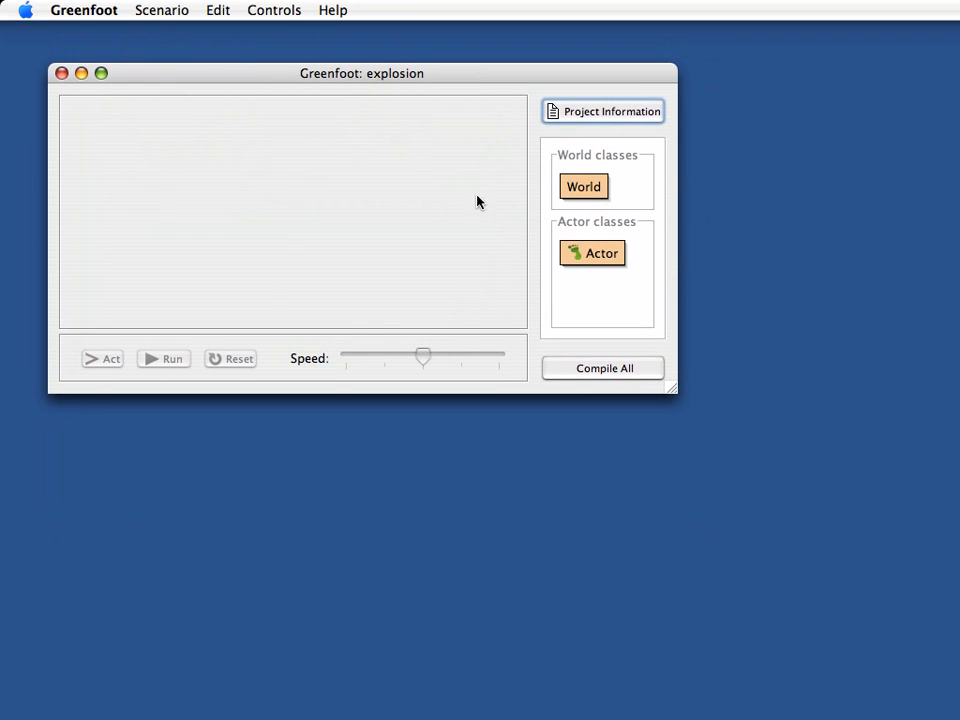
{"action": "mouse_move", "coordinate": [400, 265]}
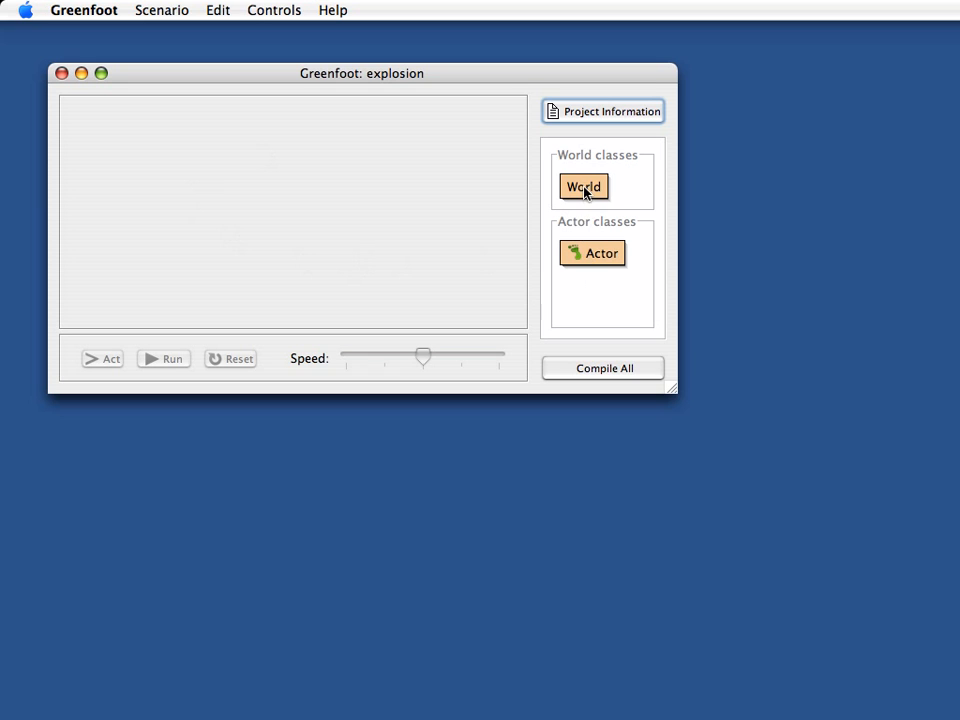
{"action": "mouse_move", "coordinate": [412, 234]}
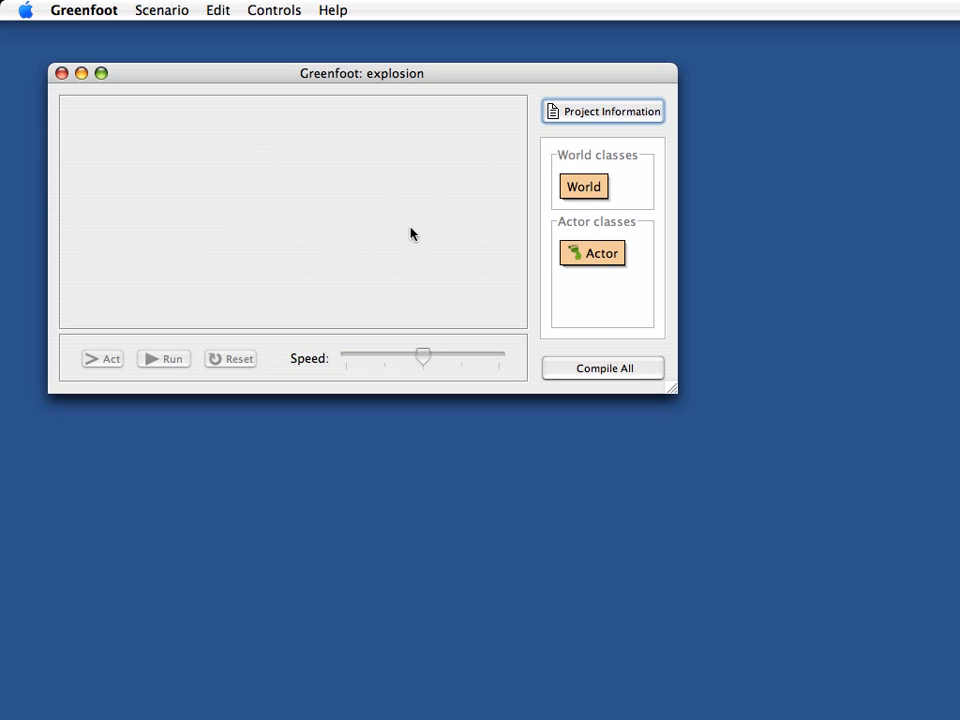
- Add a MyWorld subclass of World and compile all to show the empty world
{"action": "right_click", "coordinate": [583, 187]}
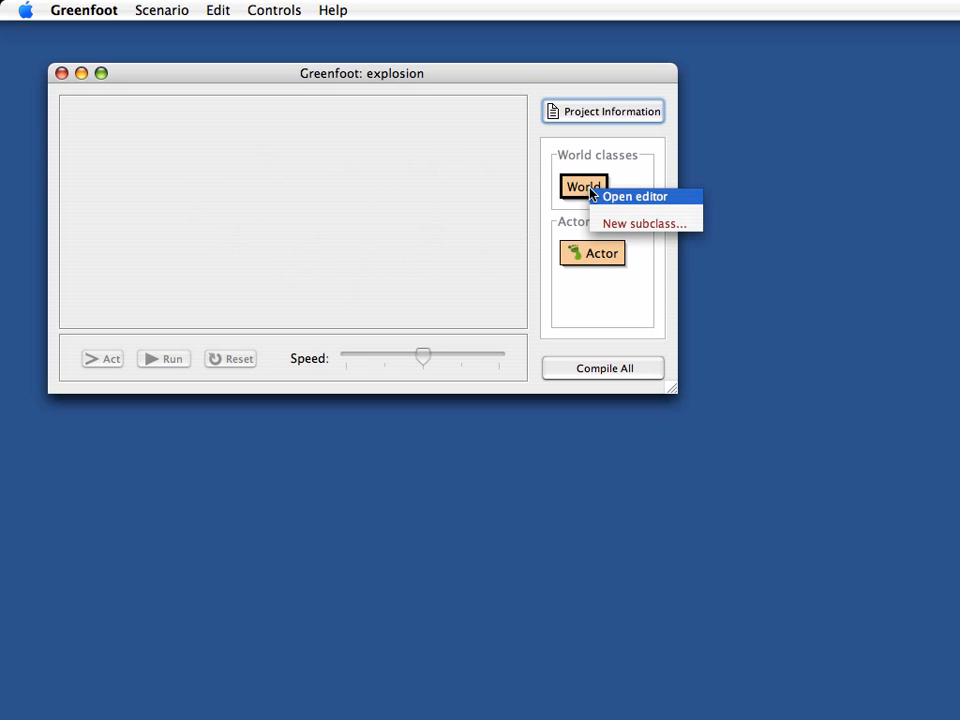
{"action": "left_click", "coordinate": [644, 222]}
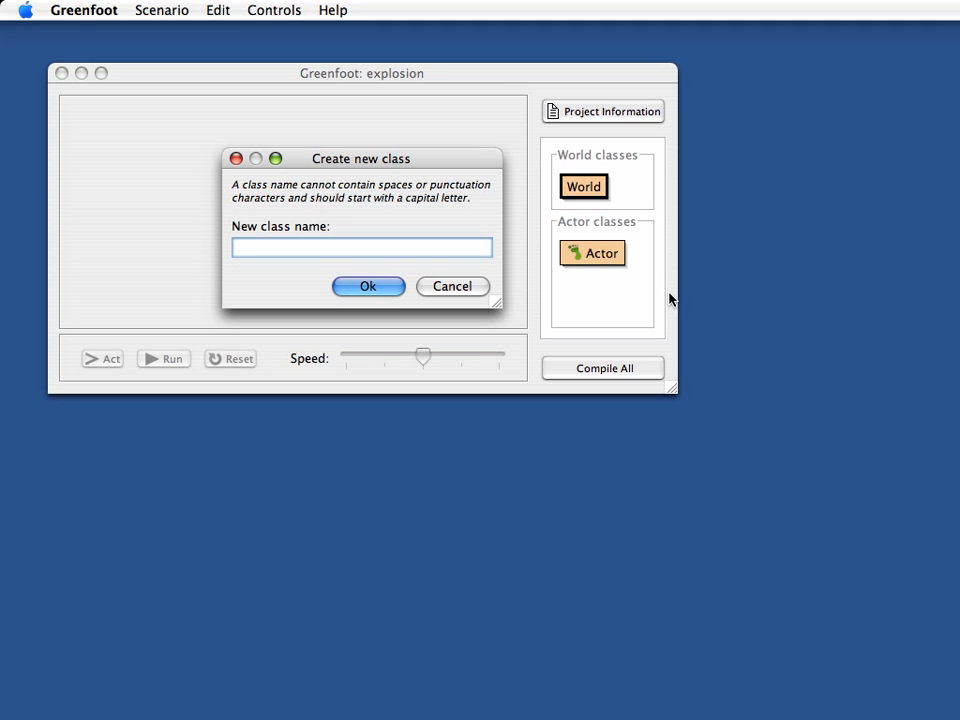
{"action": "type", "text": "MyW"}
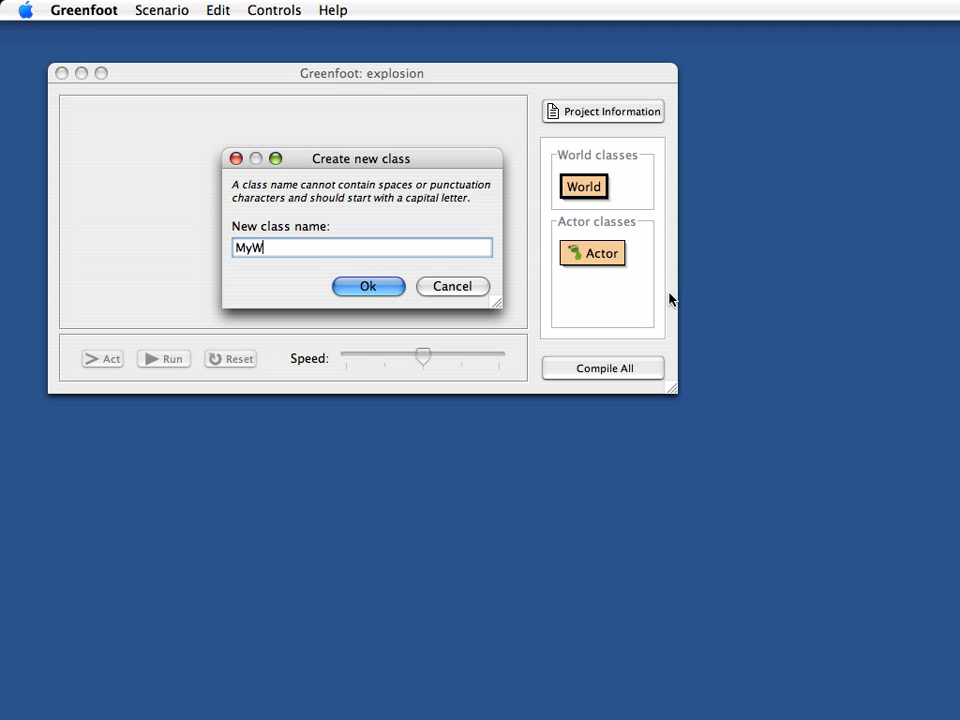
{"action": "left_click", "coordinate": [368, 286]}
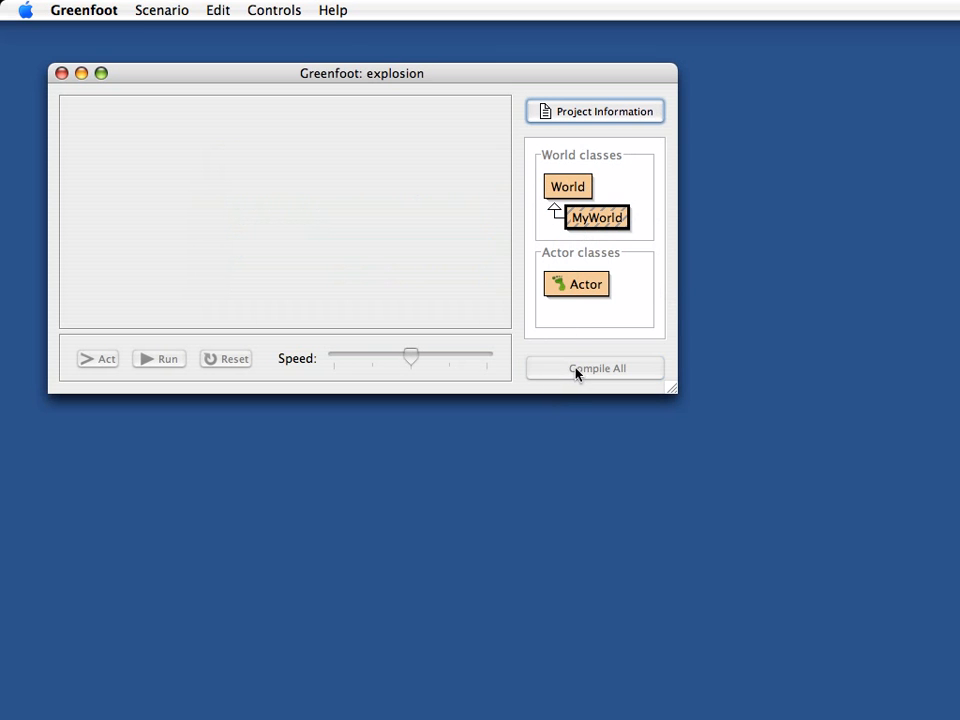
{"action": "left_click", "coordinate": [594, 368]}
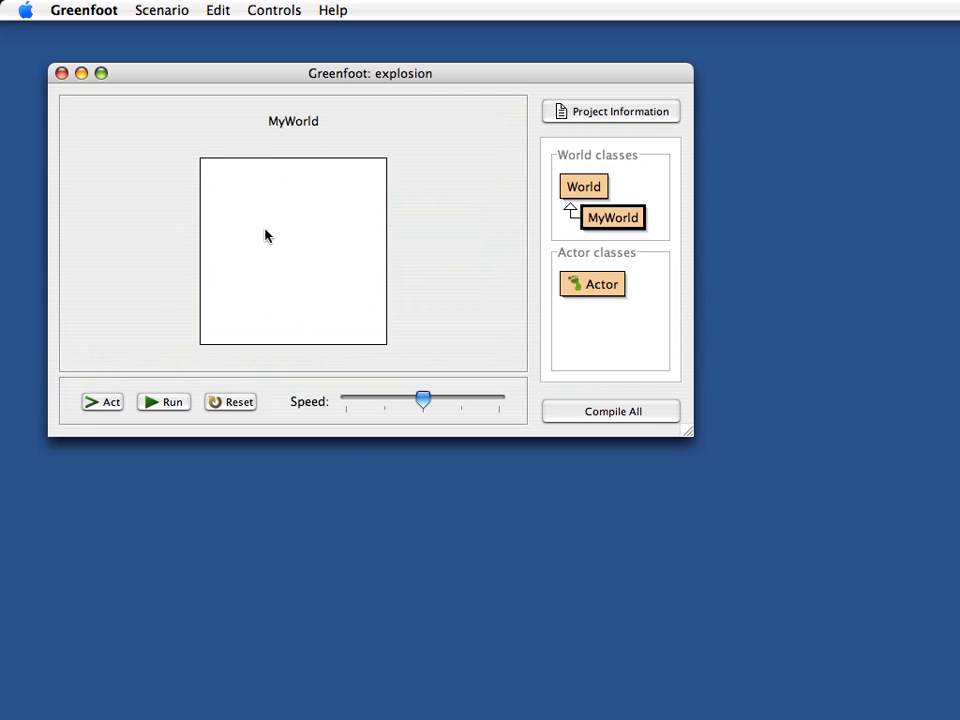
{"action": "mouse_move", "coordinate": [618, 235]}
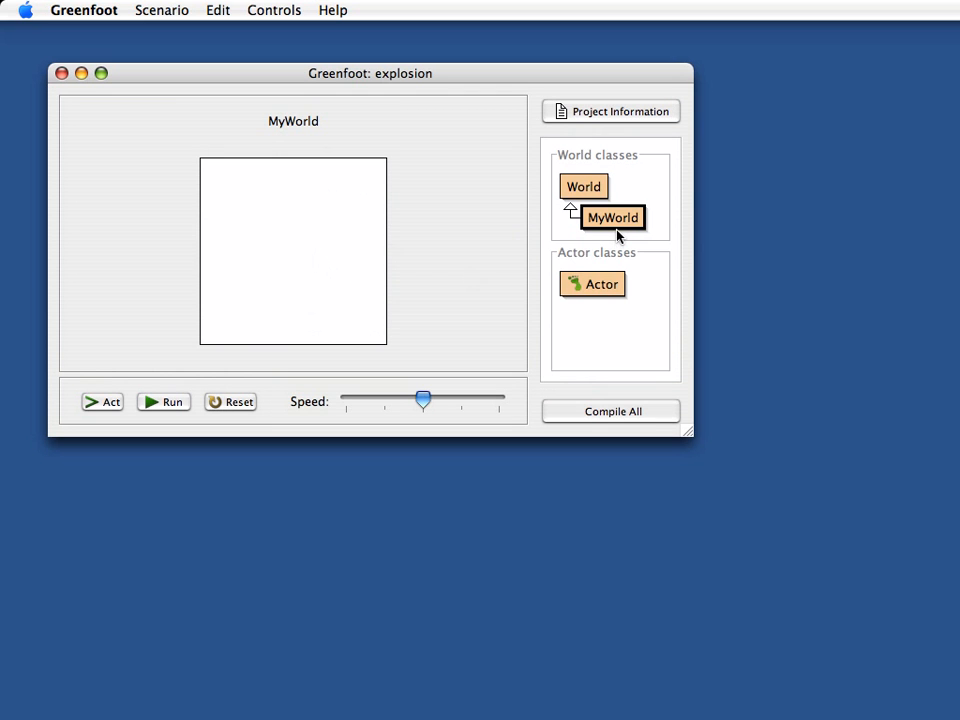
- Edit MyWorld's constructor to super(500, 400, 1) and close the editor
{"action": "double_click", "coordinate": [612, 217]}
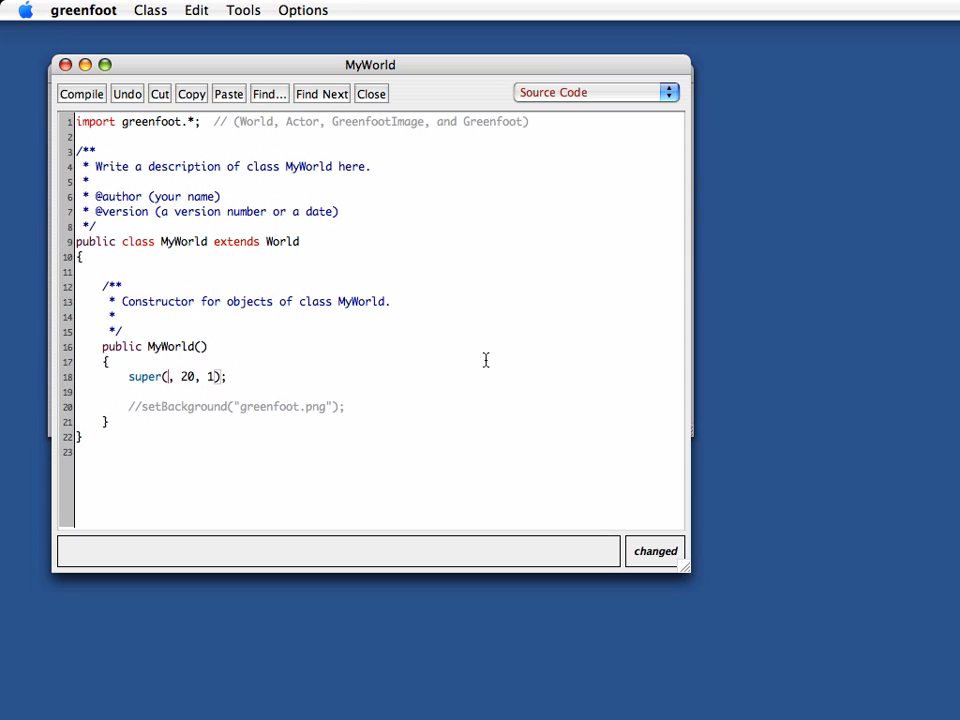
{"action": "type", "text": "500"}
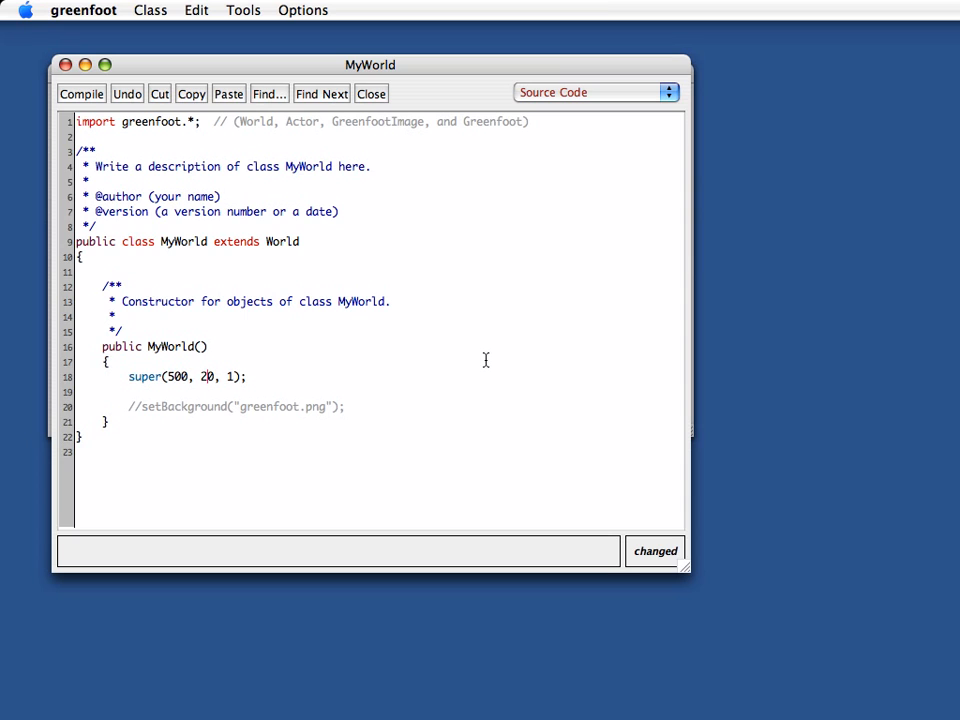
{"action": "type", "text": "400"}
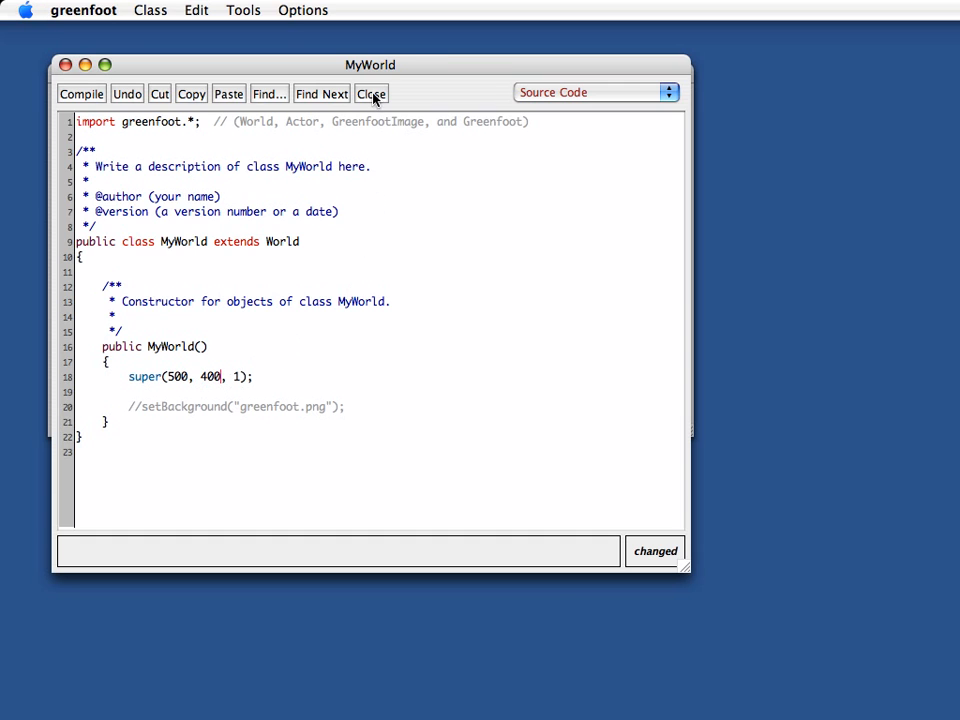
{"action": "left_click", "coordinate": [372, 93]}
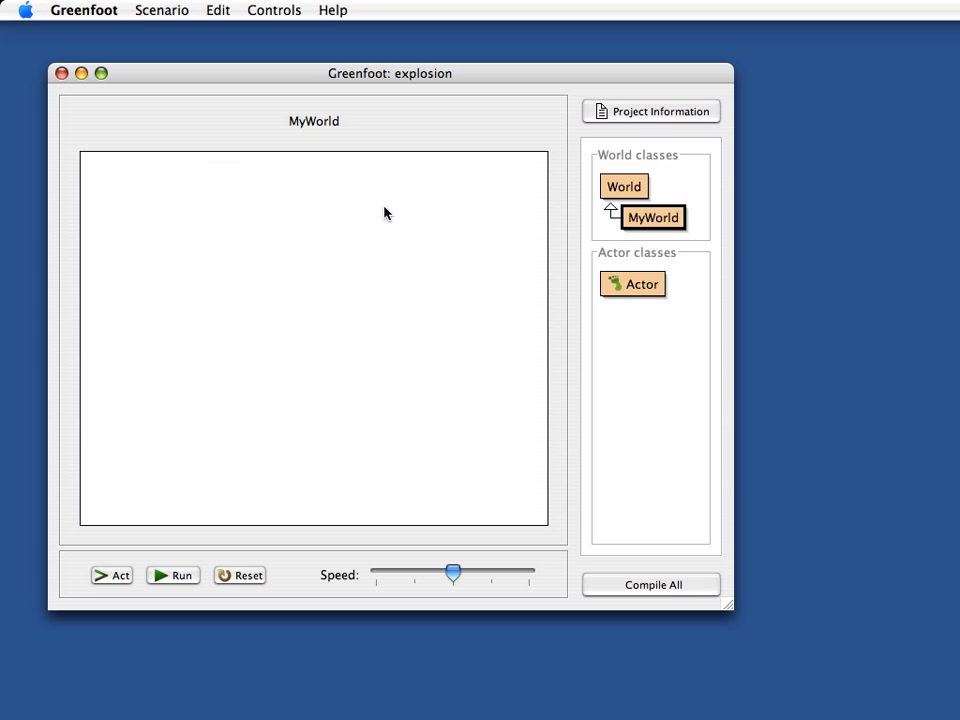
{"action": "mouse_move", "coordinate": [347, 313]}
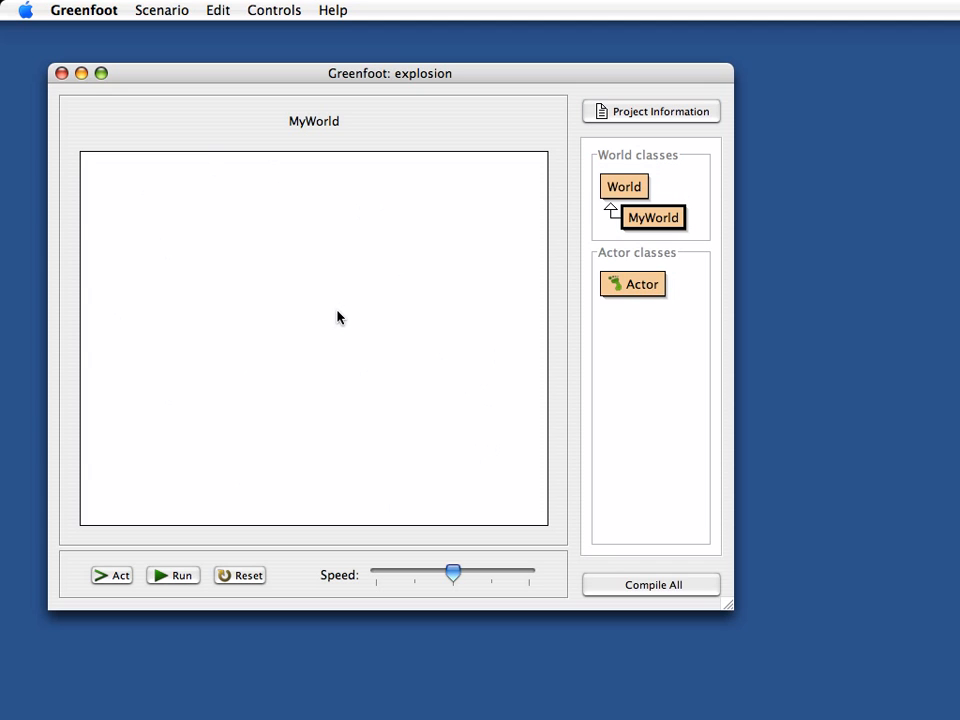
{"action": "mouse_move", "coordinate": [242, 339]}
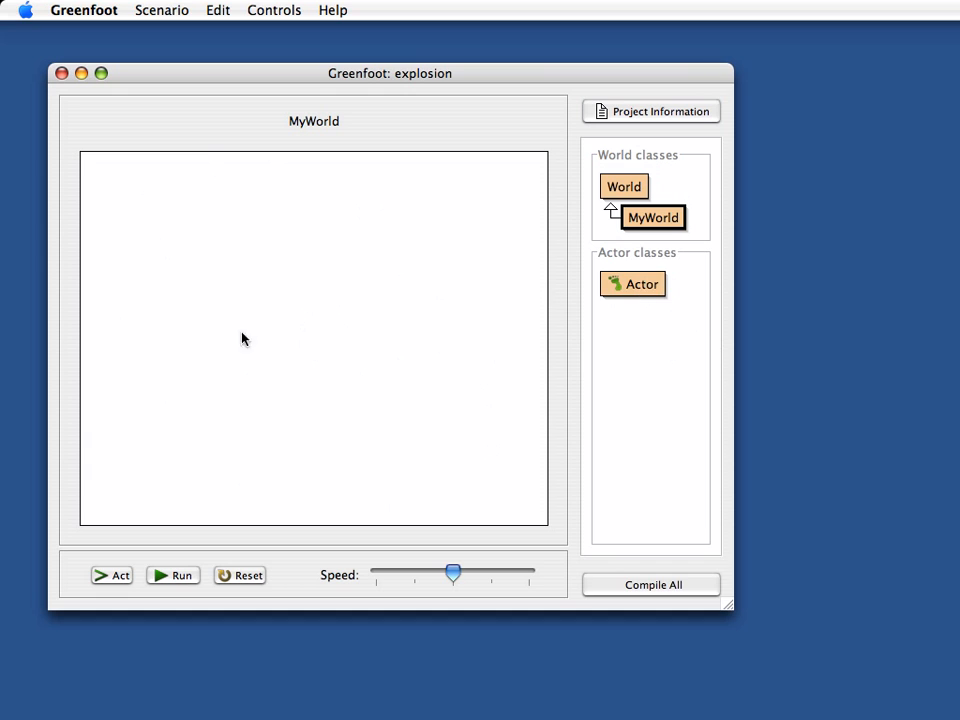
{"action": "mouse_move", "coordinate": [283, 307]}
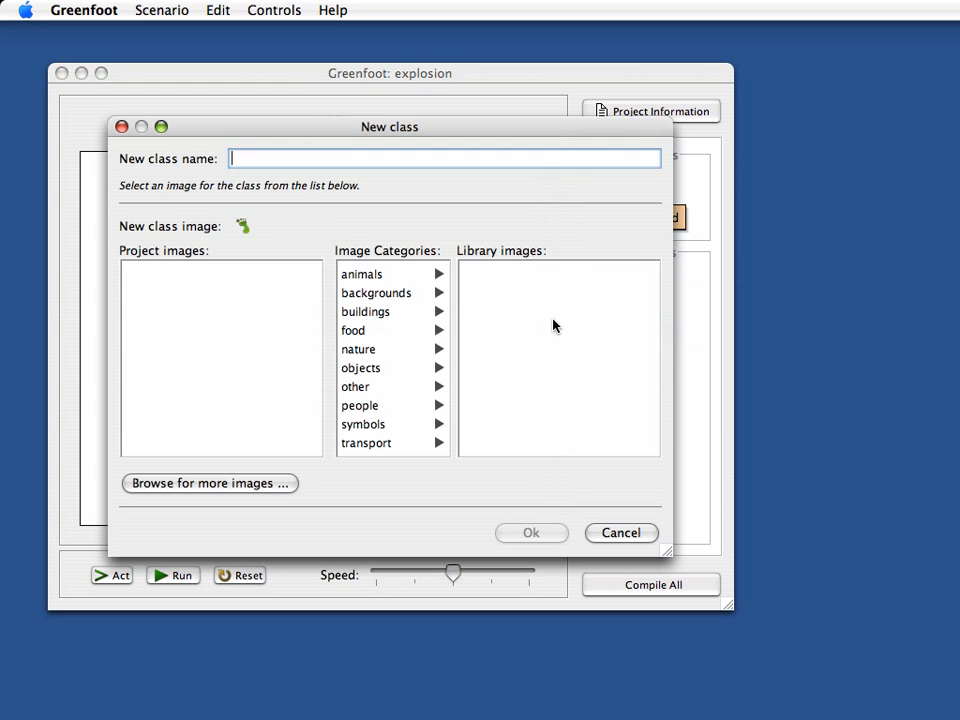
- Name the new Actor subclass Rock and give it the nature rock.gif image
{"action": "type", "text": "R"}
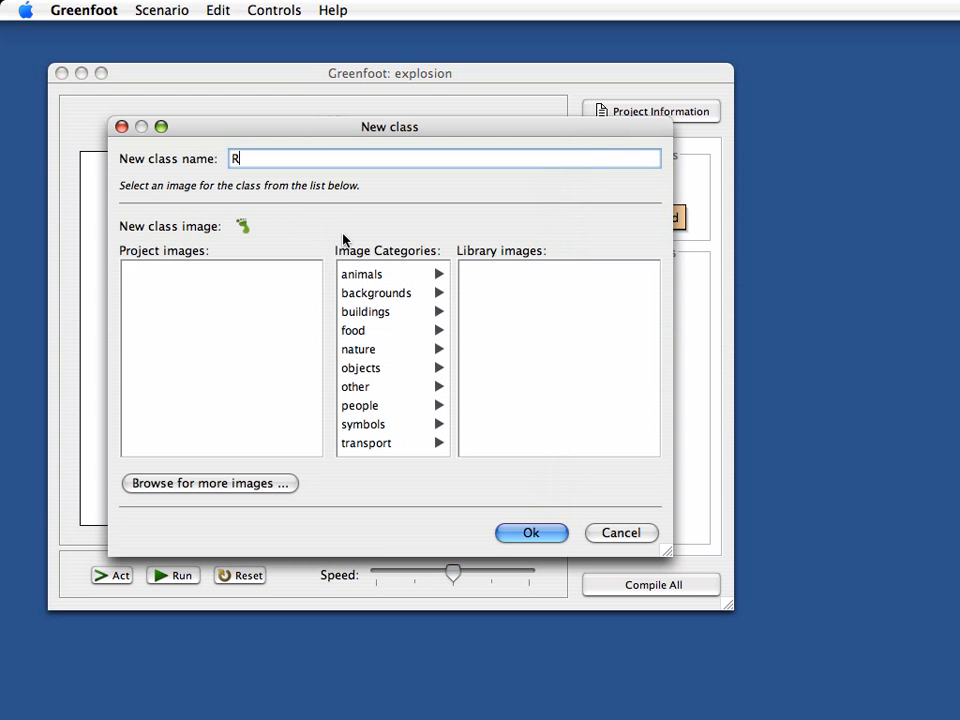
{"action": "type", "text": "ock"}
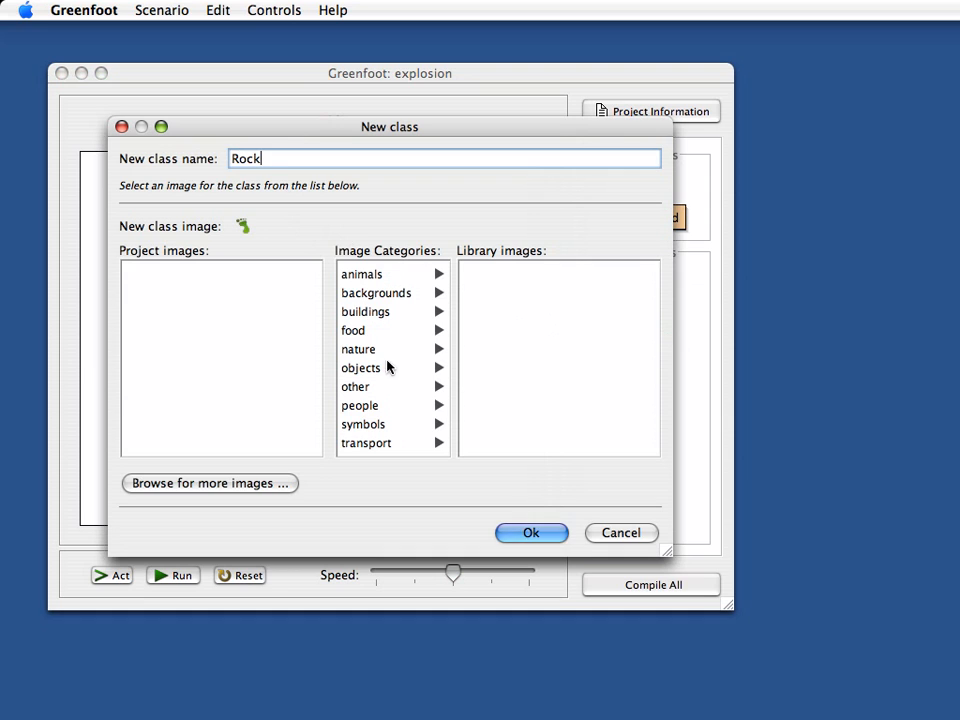
{"action": "left_click", "coordinate": [358, 349]}
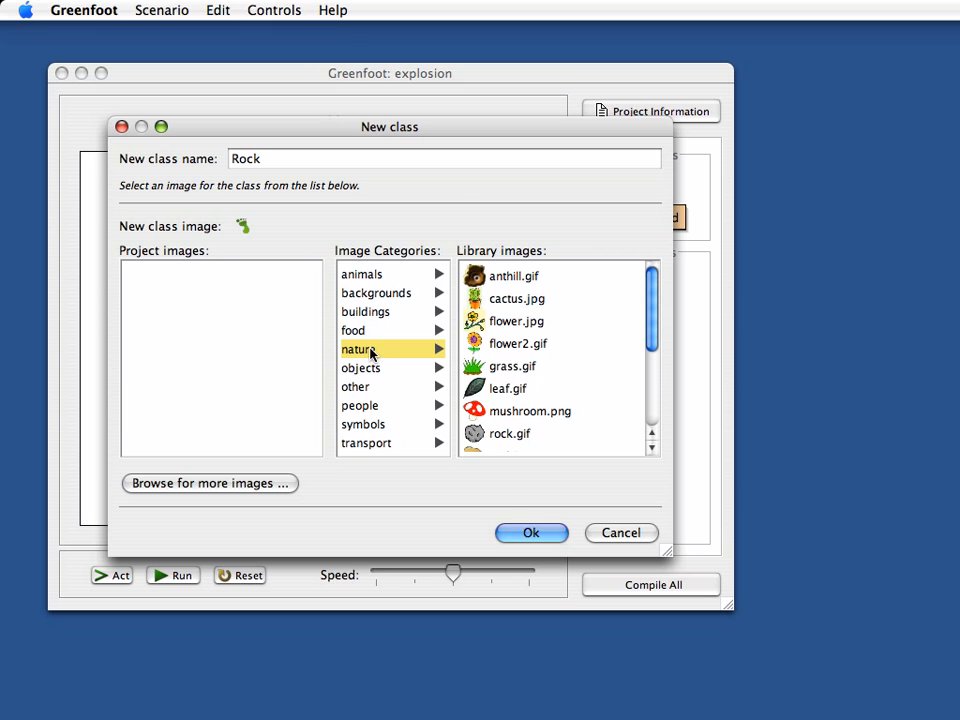
{"action": "left_click", "coordinate": [507, 434]}
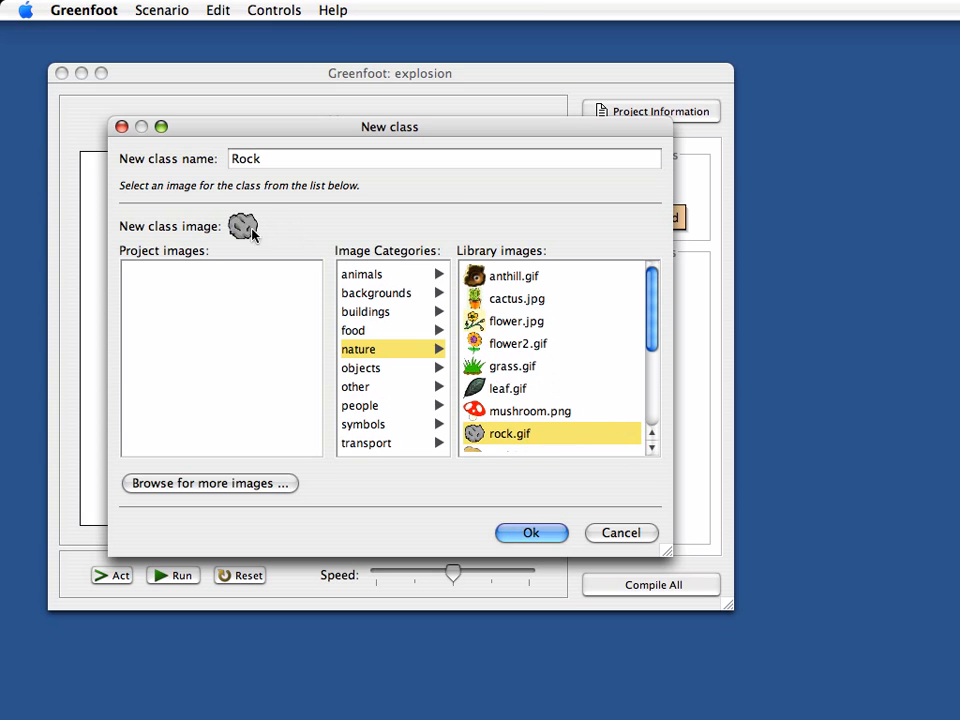
{"action": "mouse_move", "coordinate": [541, 528]}
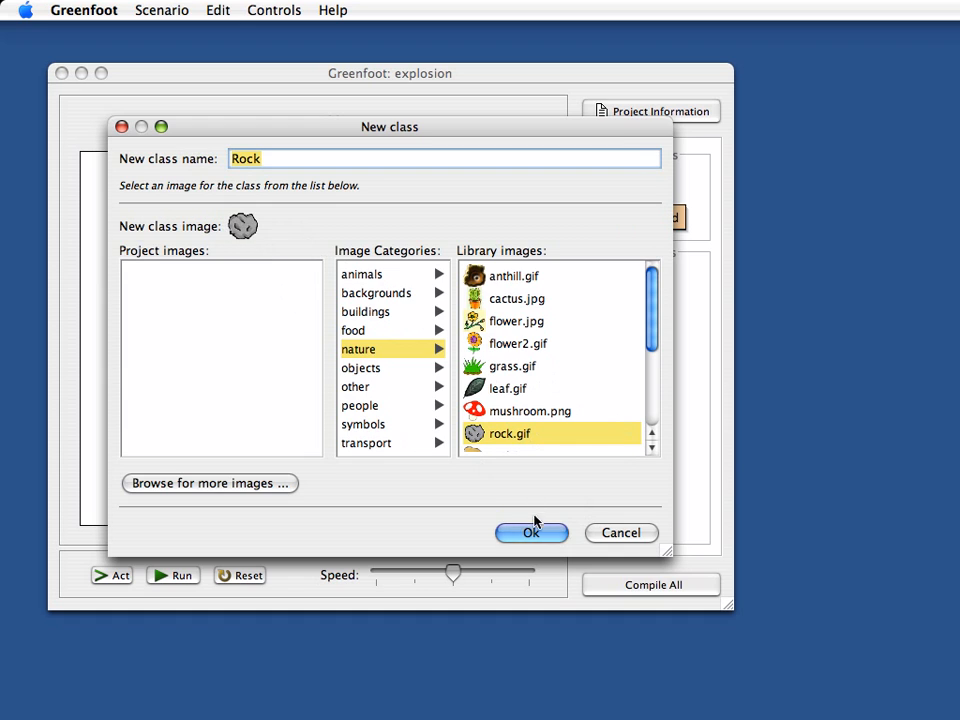
{"action": "left_click", "coordinate": [531, 533]}
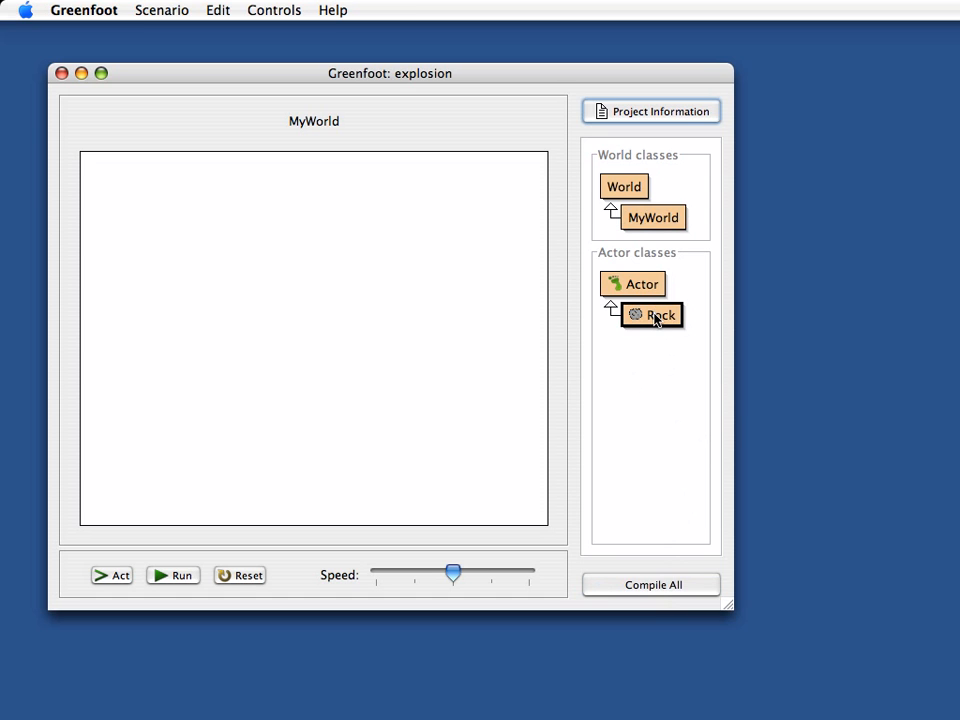
- Place a Rock in the left of the world, then run and pause the scenario
{"action": "left_click_drag", "start_coordinate": [651, 315], "coordinate": [248, 305]}
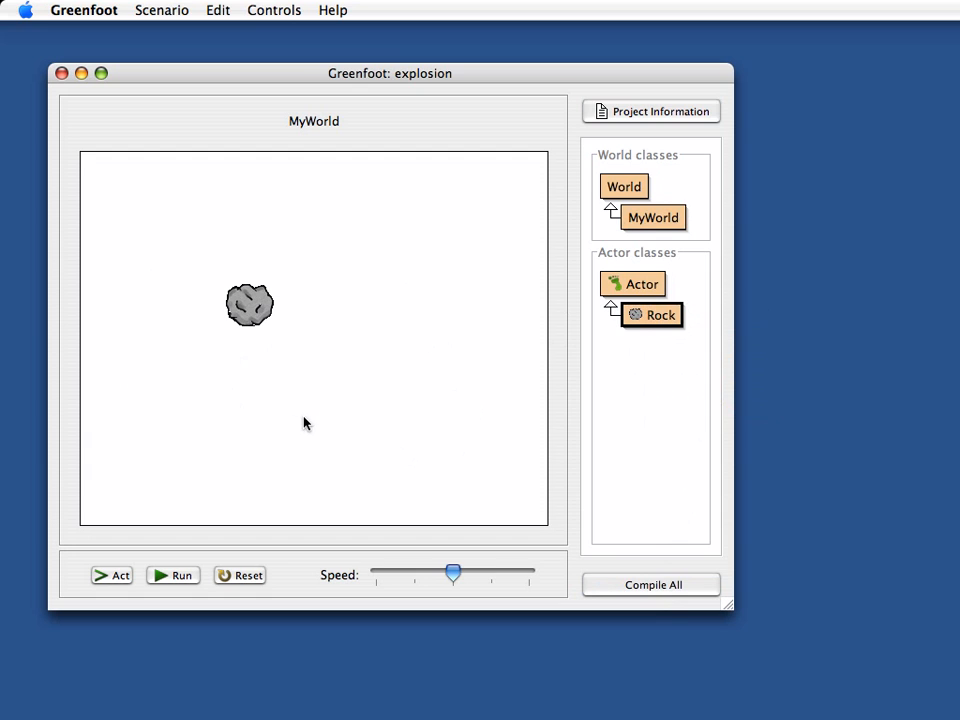
{"action": "left_click", "coordinate": [172, 575]}
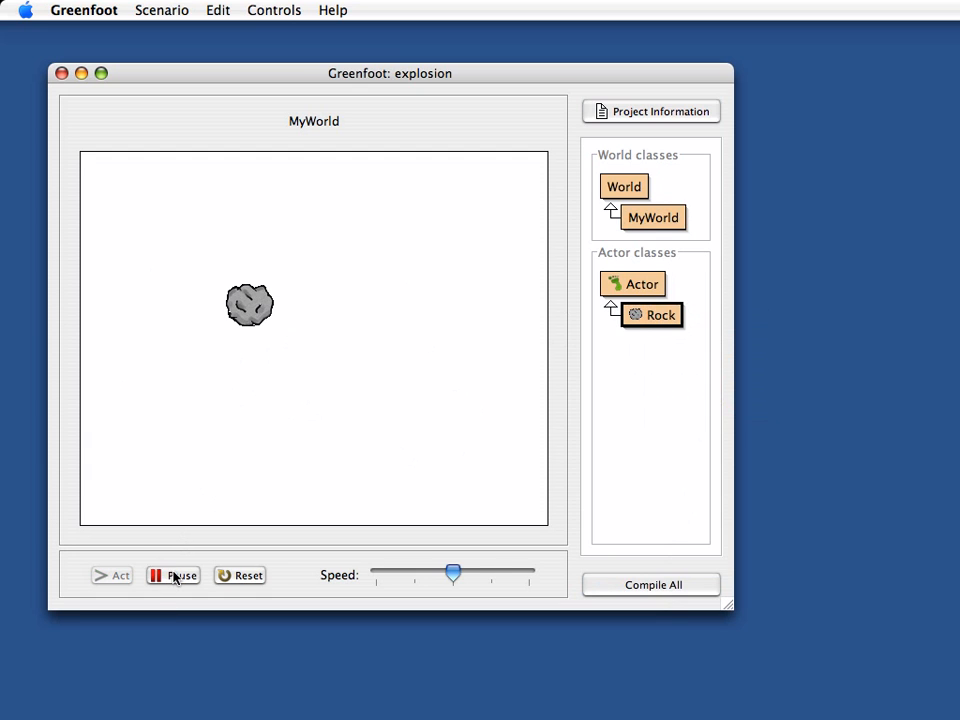
{"action": "left_click", "coordinate": [172, 575]}
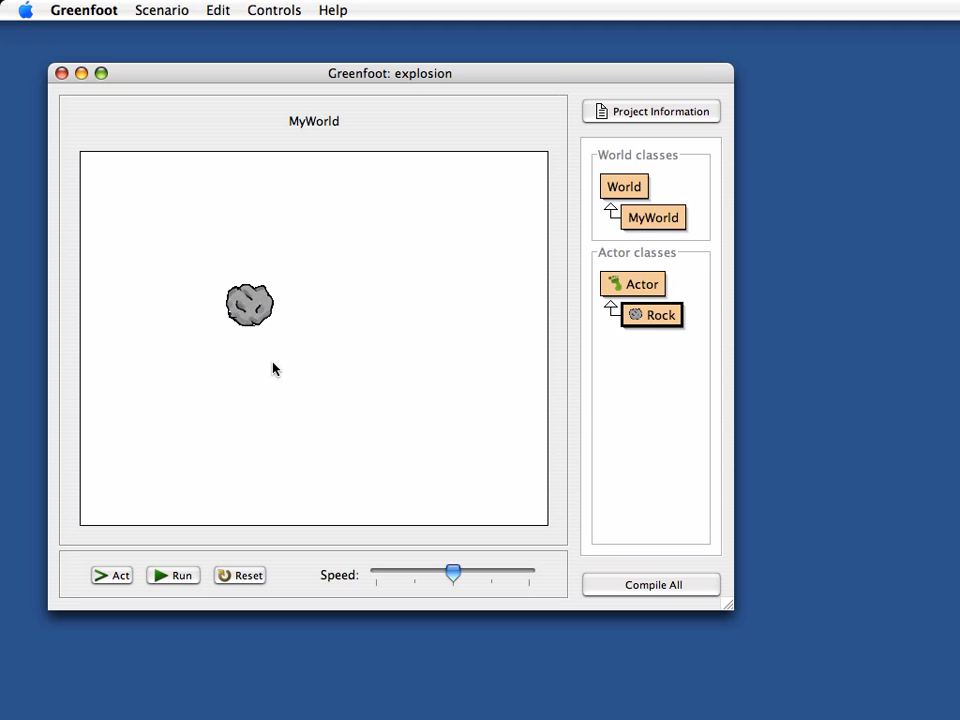
{"action": "mouse_move", "coordinate": [255, 312]}
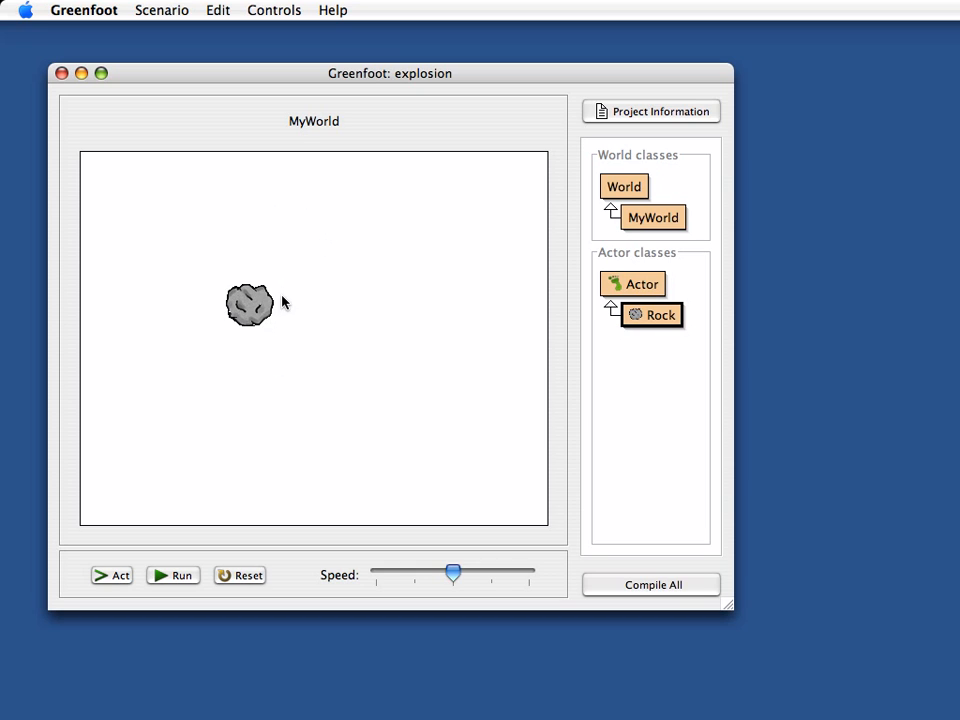
{"action": "mouse_move", "coordinate": [296, 290]}
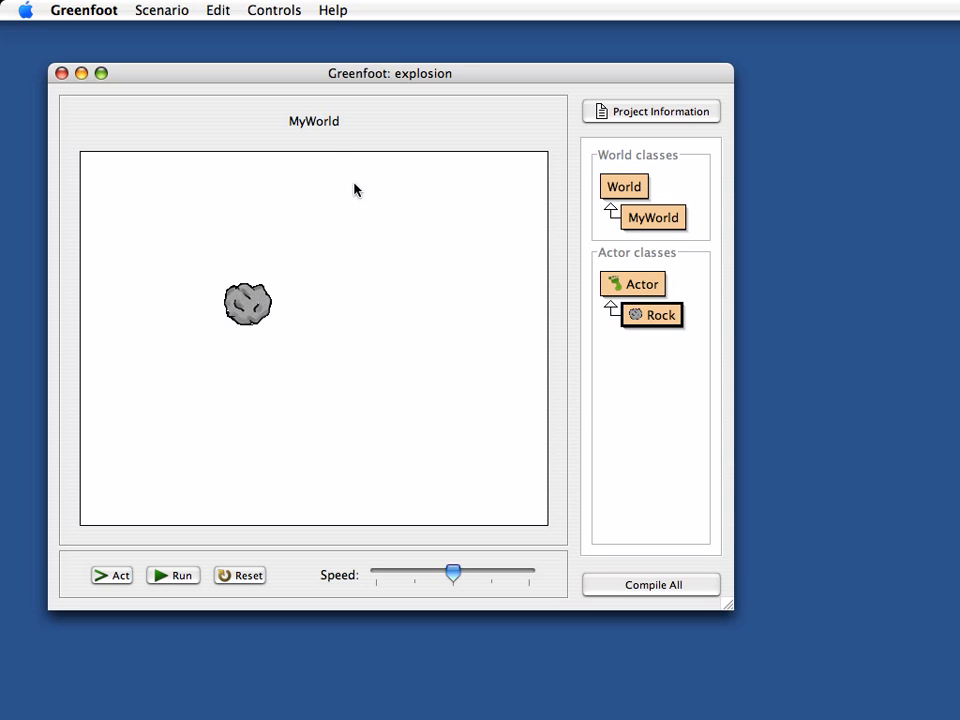
{"action": "mouse_move", "coordinate": [279, 340]}
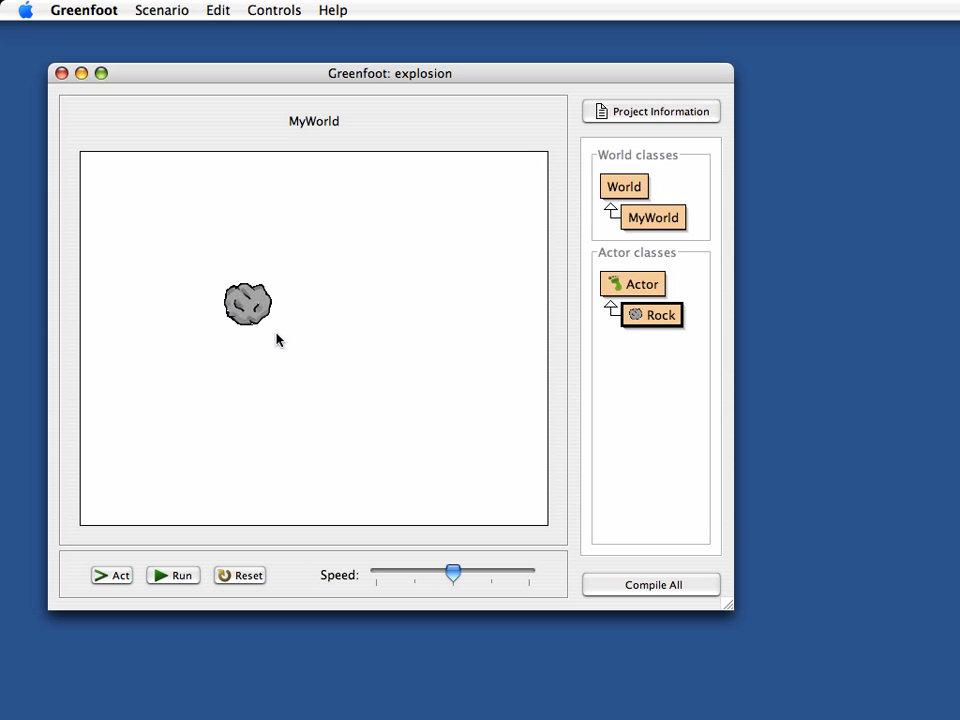
{"action": "mouse_move", "coordinate": [247, 305]}
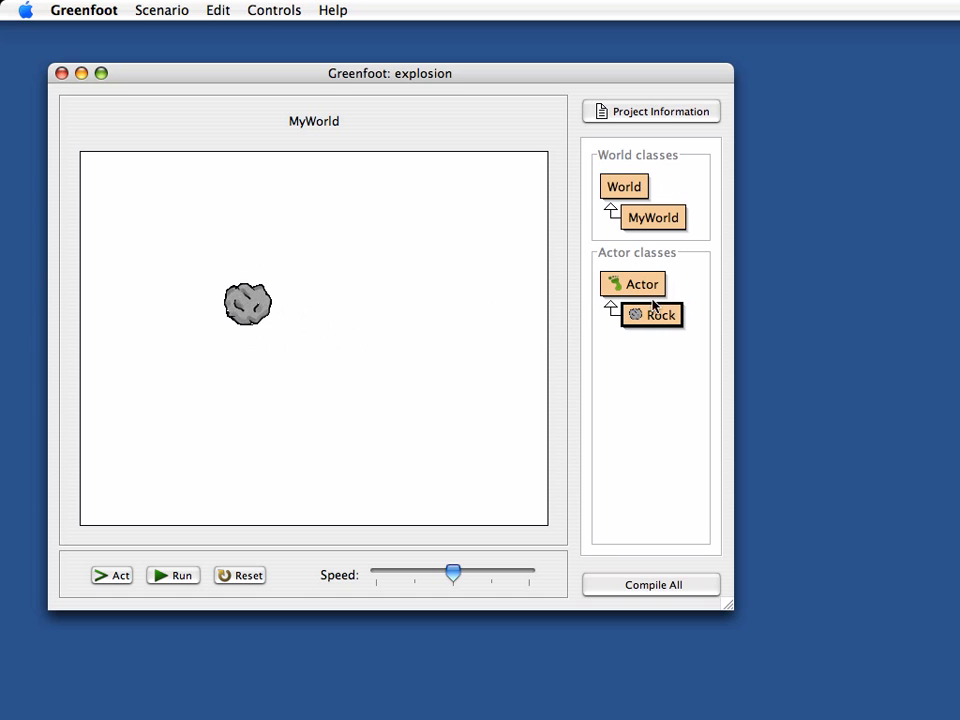
{"action": "mouse_move", "coordinate": [641, 290]}
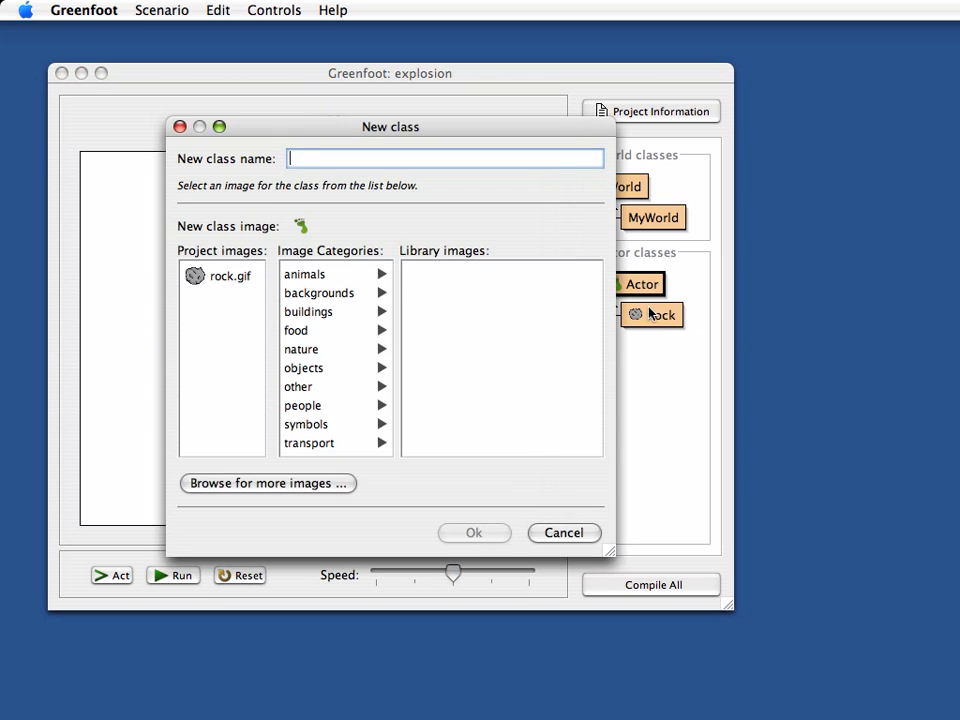
- Enter 'Debris' as the new Actor subclass name
{"action": "type", "text": "Deb"}
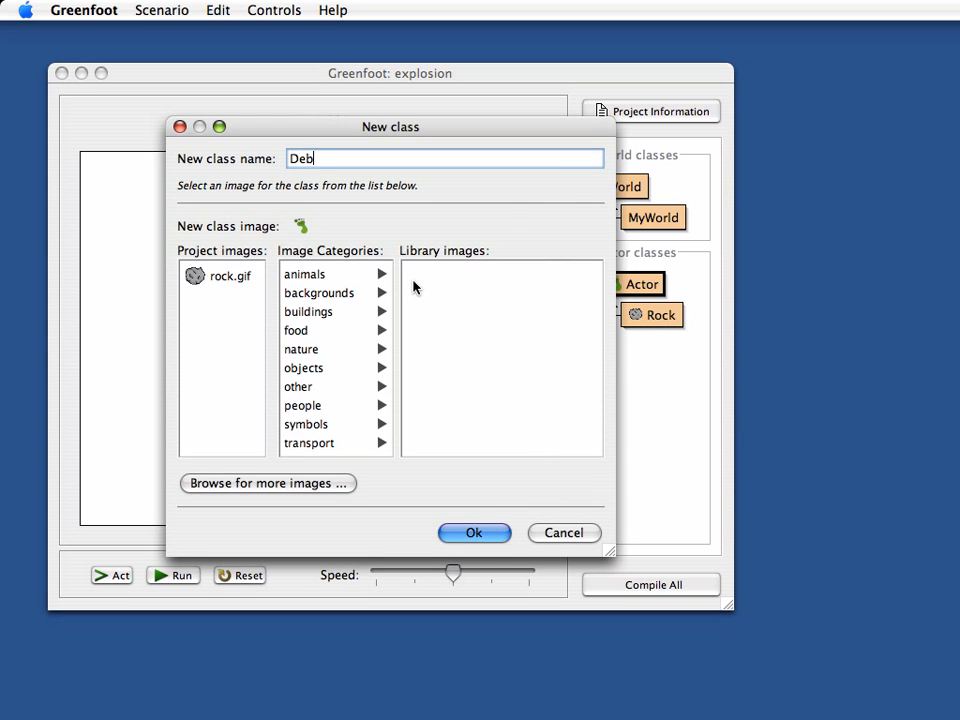
{"action": "type", "text": "ris"}
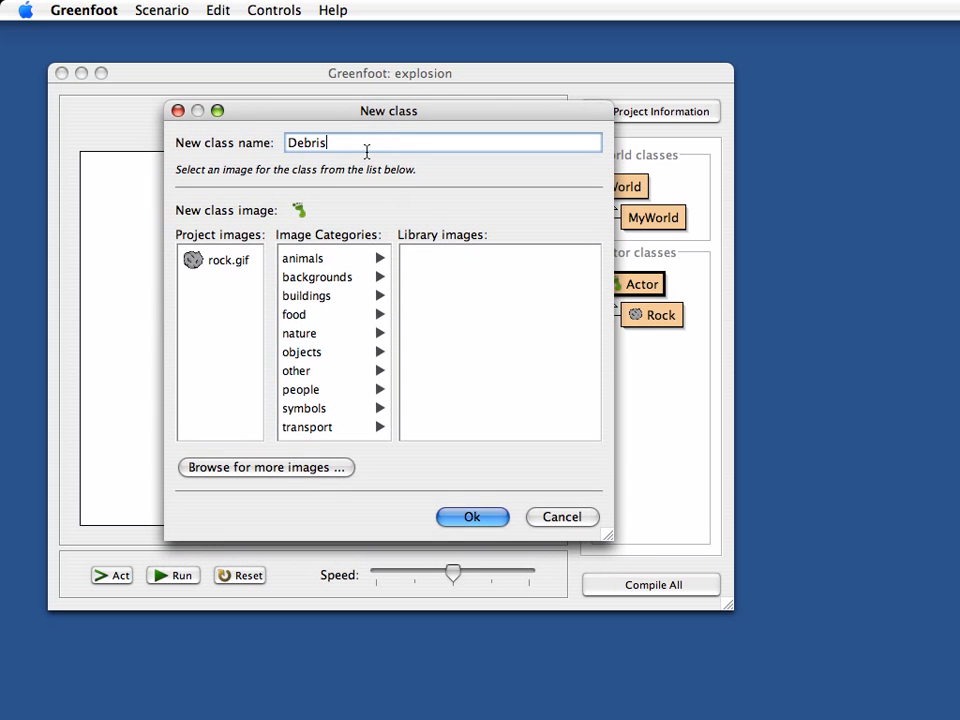
{"action": "mouse_move", "coordinate": [281, 254]}
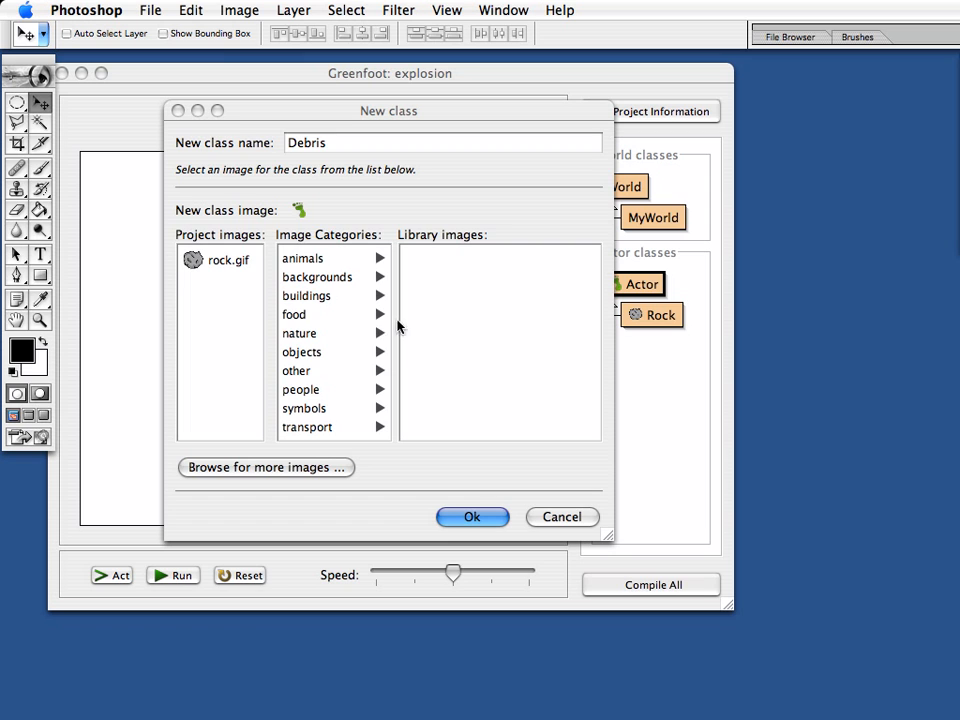
- Open rock.gif from the Desktop in Photoshop to compare with debris.png
{"action": "left_click", "coordinate": [153, 9]}
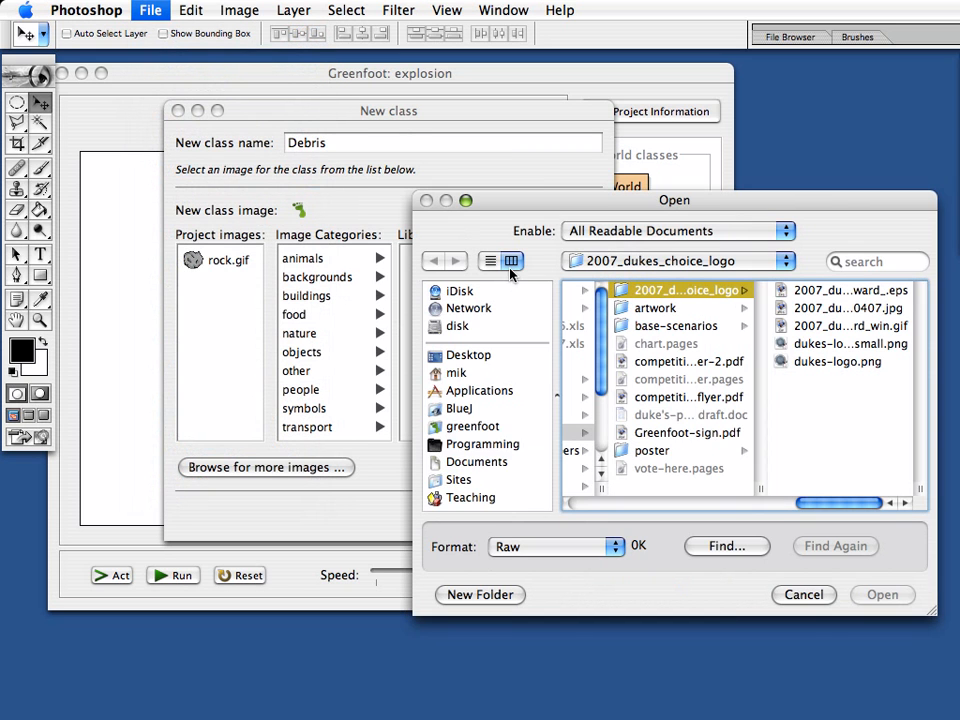
{"action": "left_click", "coordinate": [468, 355]}
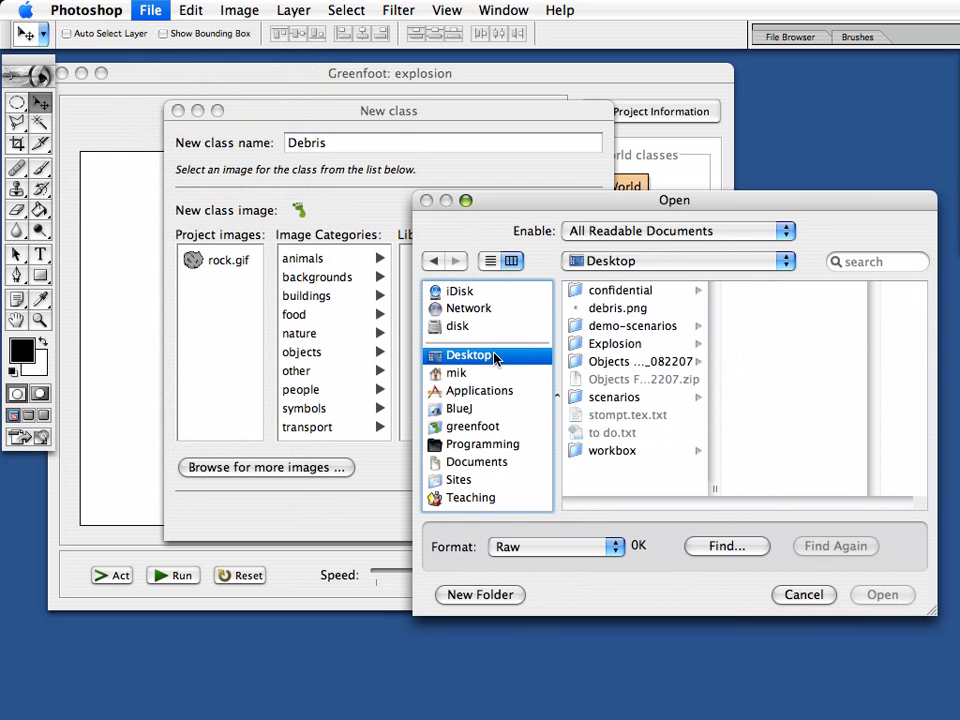
{"action": "left_click", "coordinate": [634, 325]}
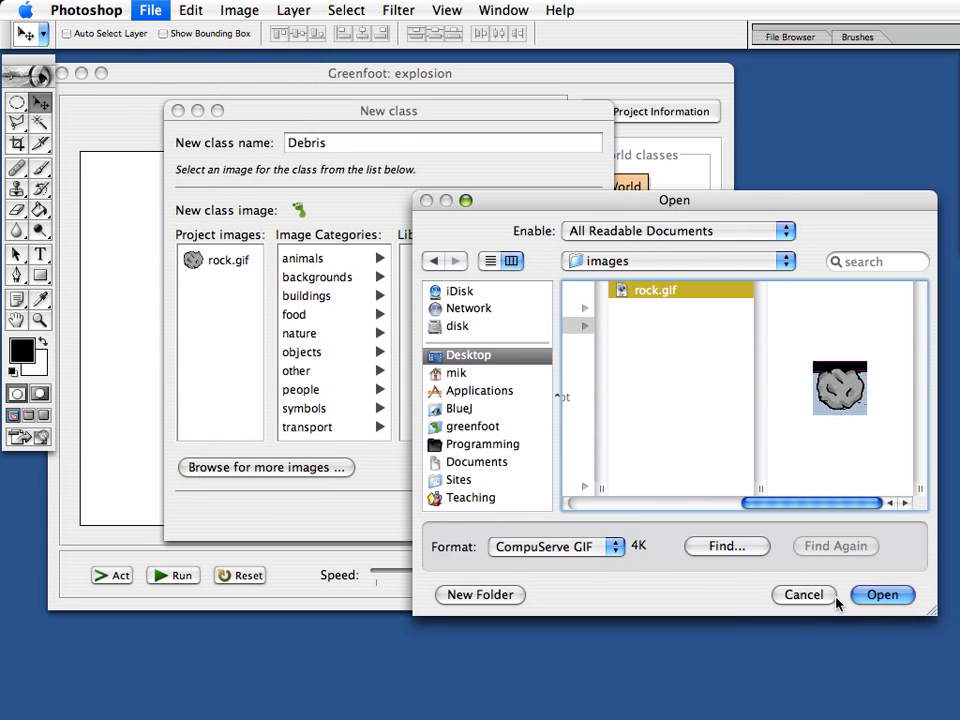
{"action": "left_click", "coordinate": [898, 595]}
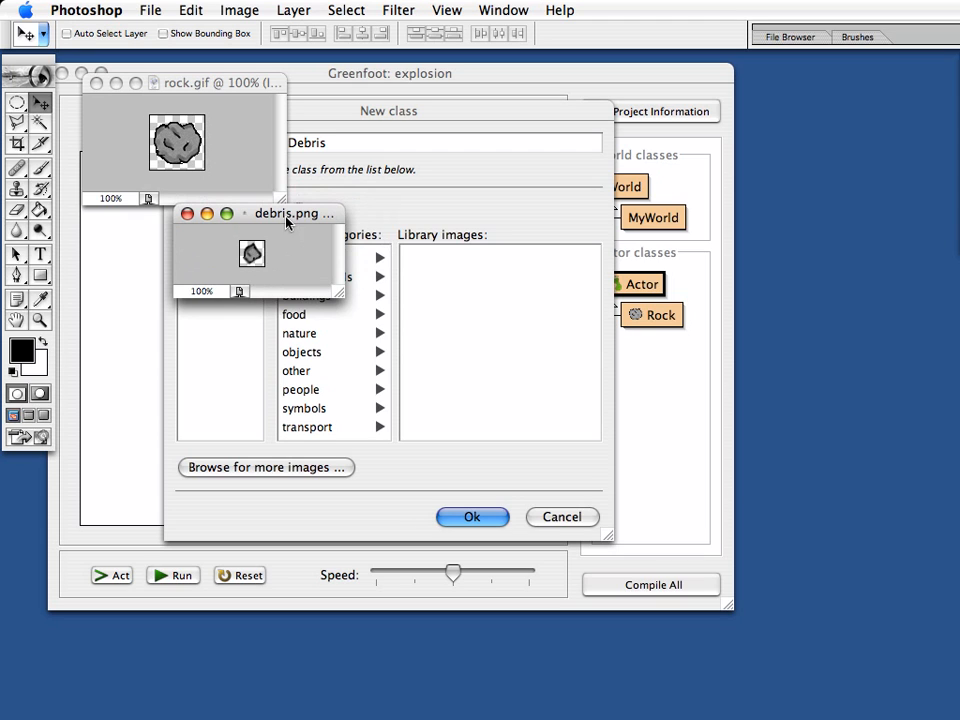
{"action": "mouse_move", "coordinate": [316, 236]}
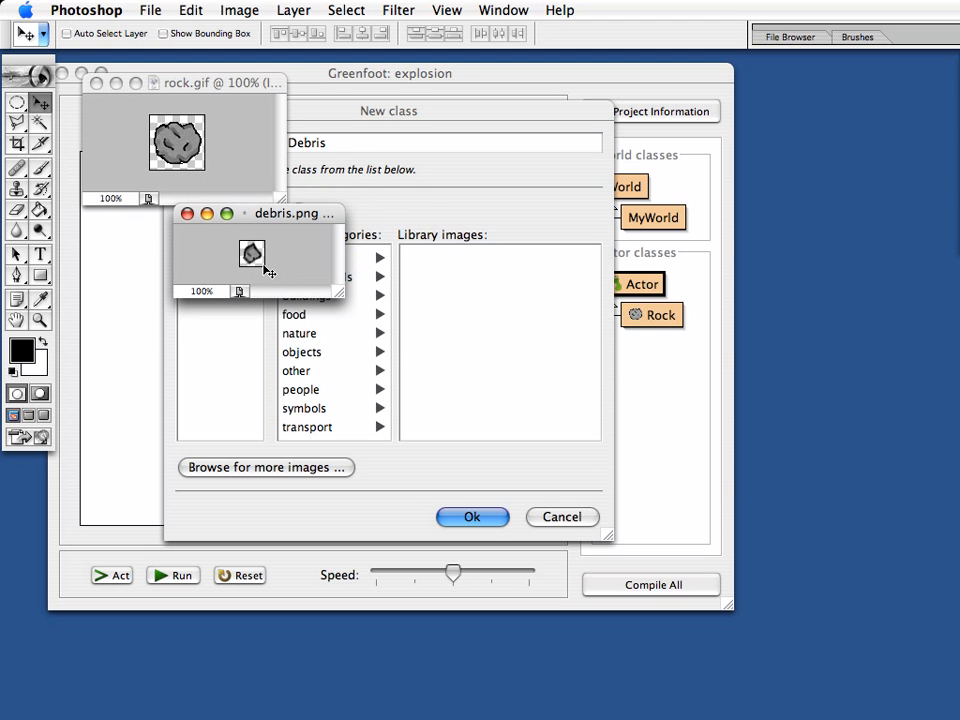
{"action": "mouse_move", "coordinate": [222, 280]}
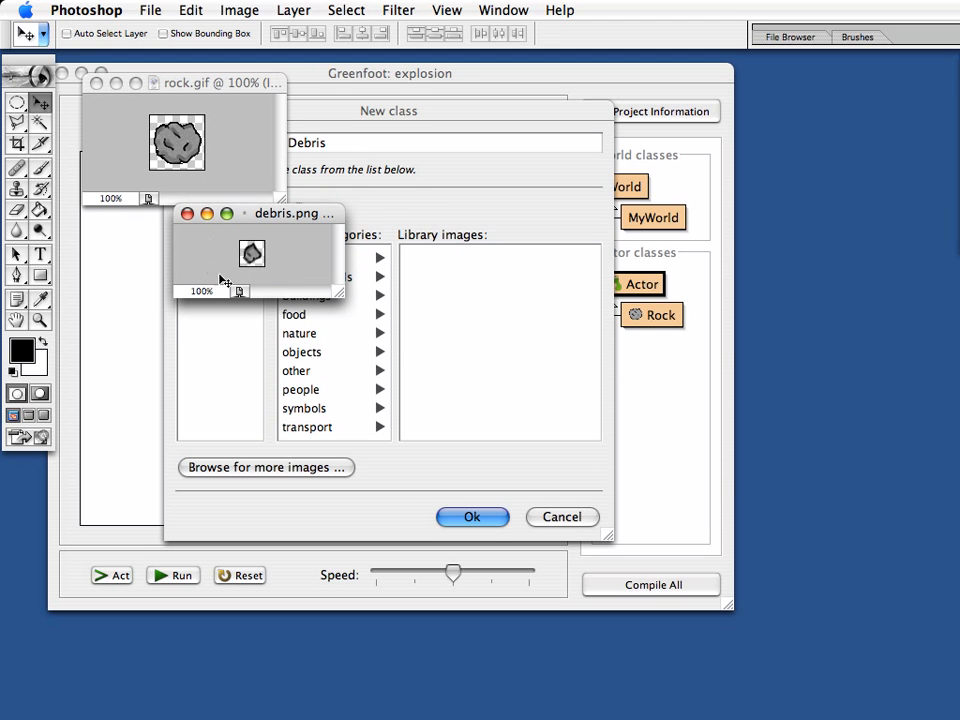
{"action": "mouse_move", "coordinate": [306, 250]}
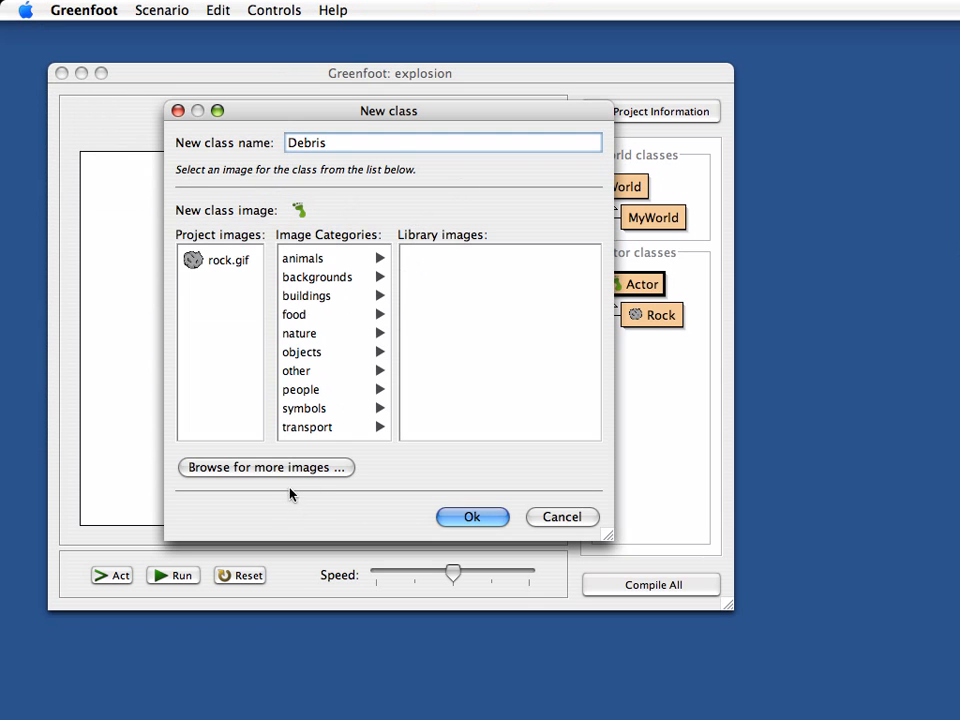
- Browse for debris.png as the Debris class image and confirm the class
{"action": "left_click", "coordinate": [265, 467]}
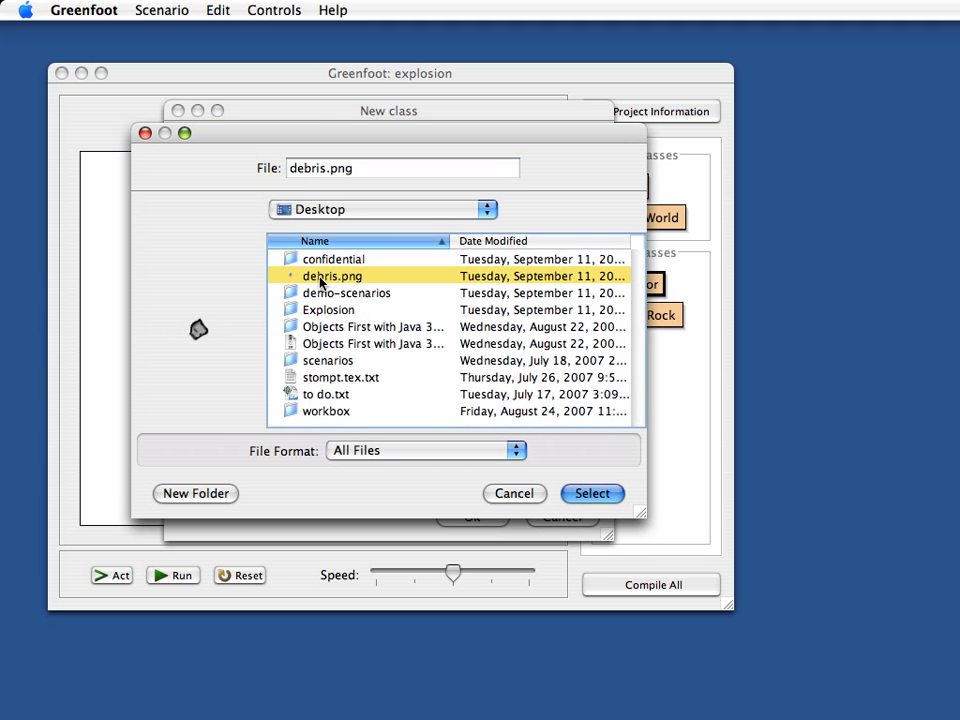
{"action": "mouse_move", "coordinate": [576, 494]}
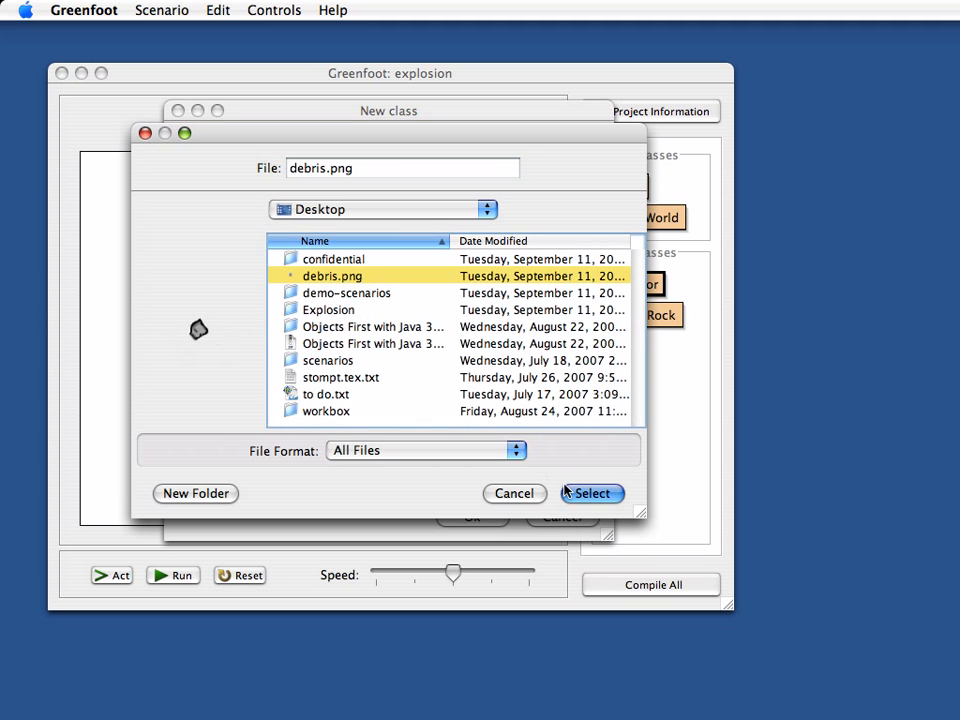
{"action": "left_click", "coordinate": [592, 493]}
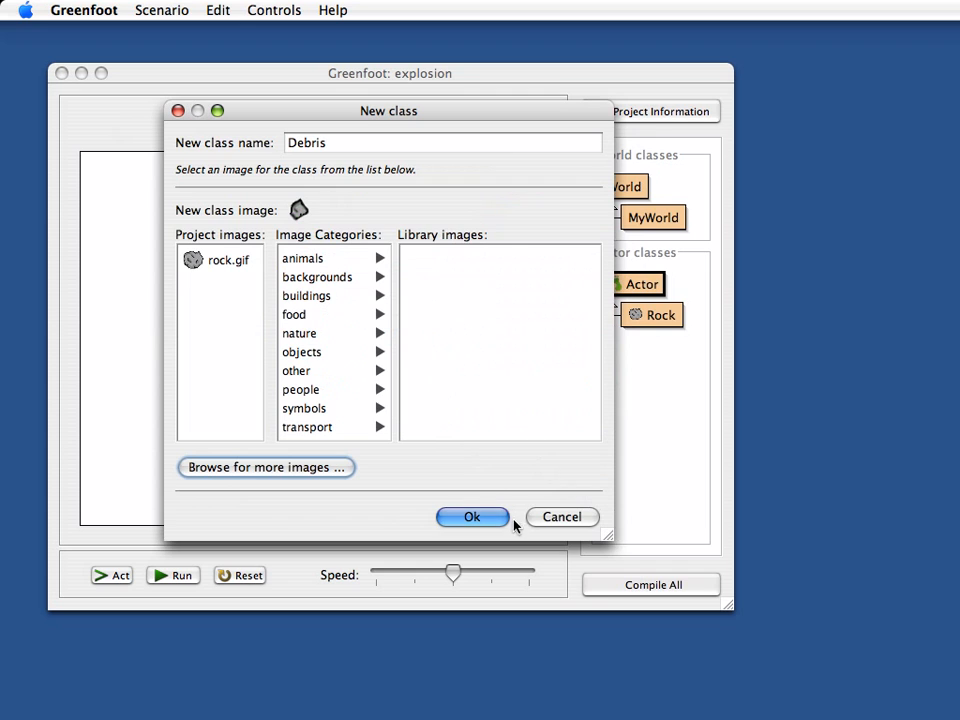
{"action": "left_click", "coordinate": [472, 516]}
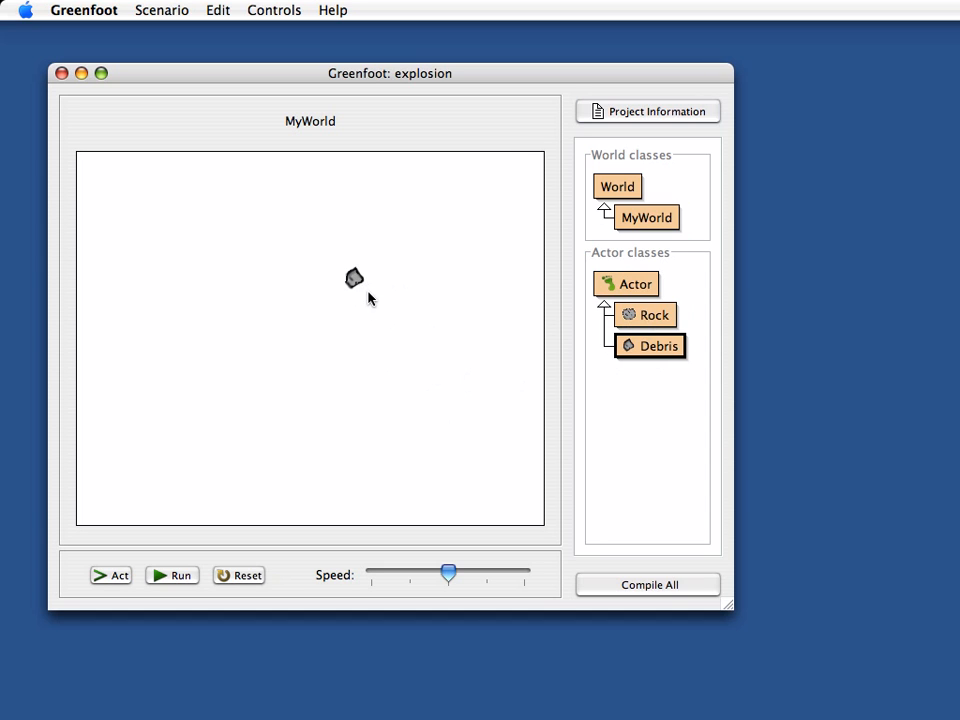
- Add a Rock, move it to the lower left, and select Debris for placing pieces
{"action": "left_click", "coordinate": [648, 315]}
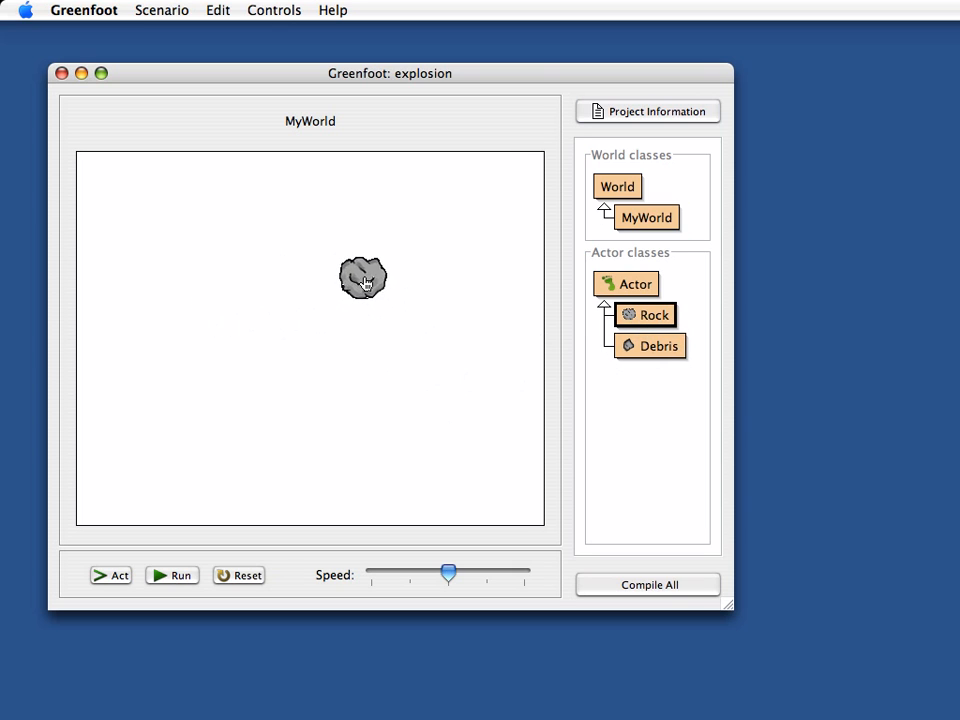
{"action": "left_click_drag", "start_coordinate": [363, 277], "coordinate": [354, 284]}
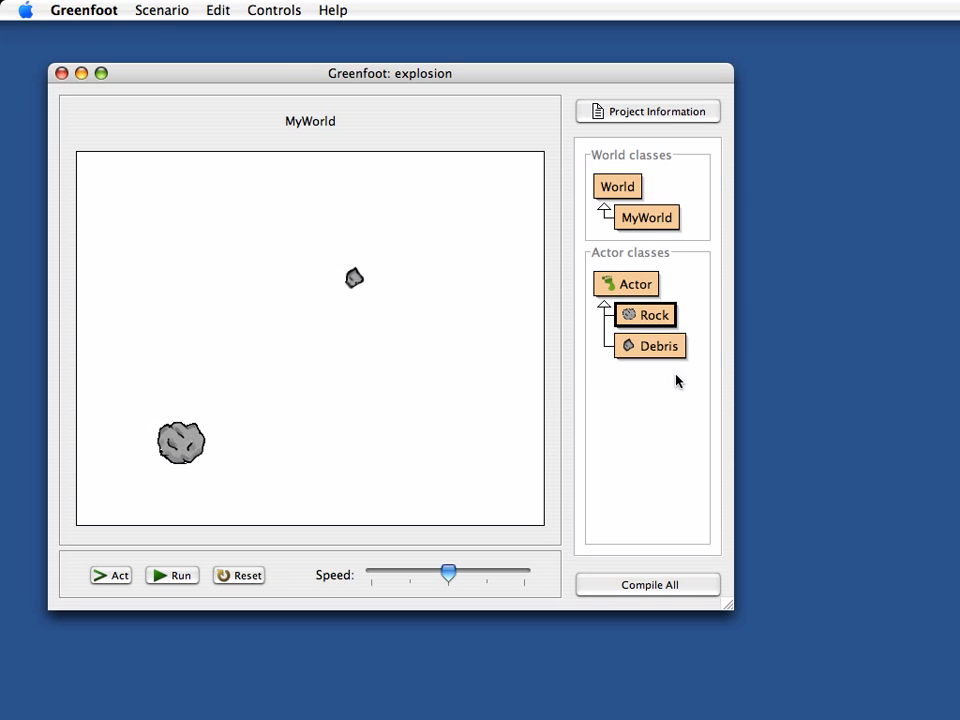
{"action": "left_click", "coordinate": [659, 345]}
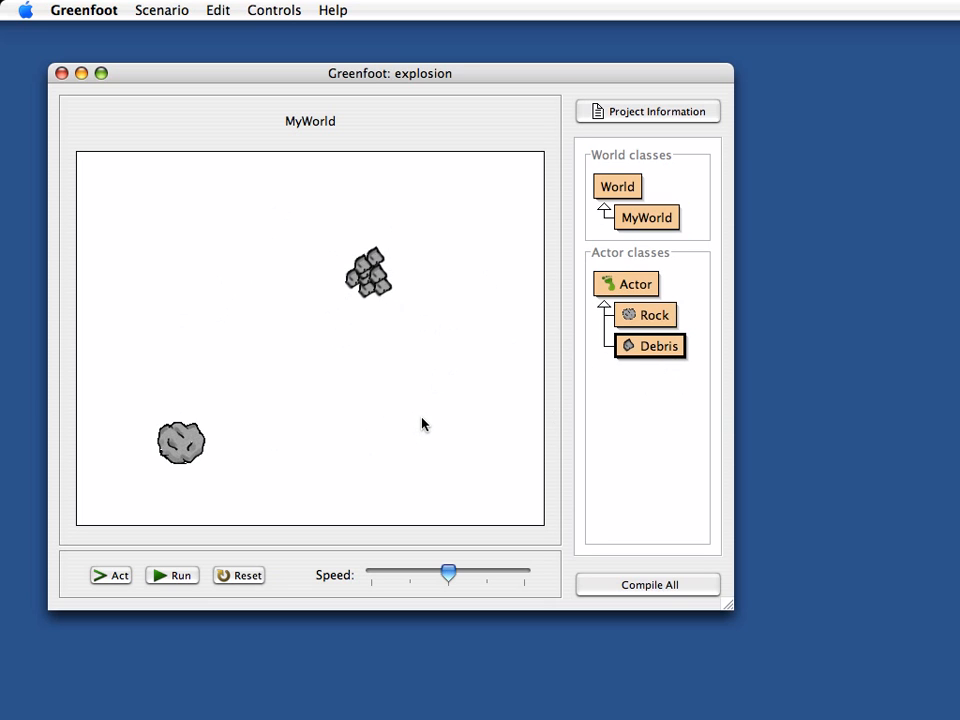
{"action": "mouse_move", "coordinate": [429, 417]}
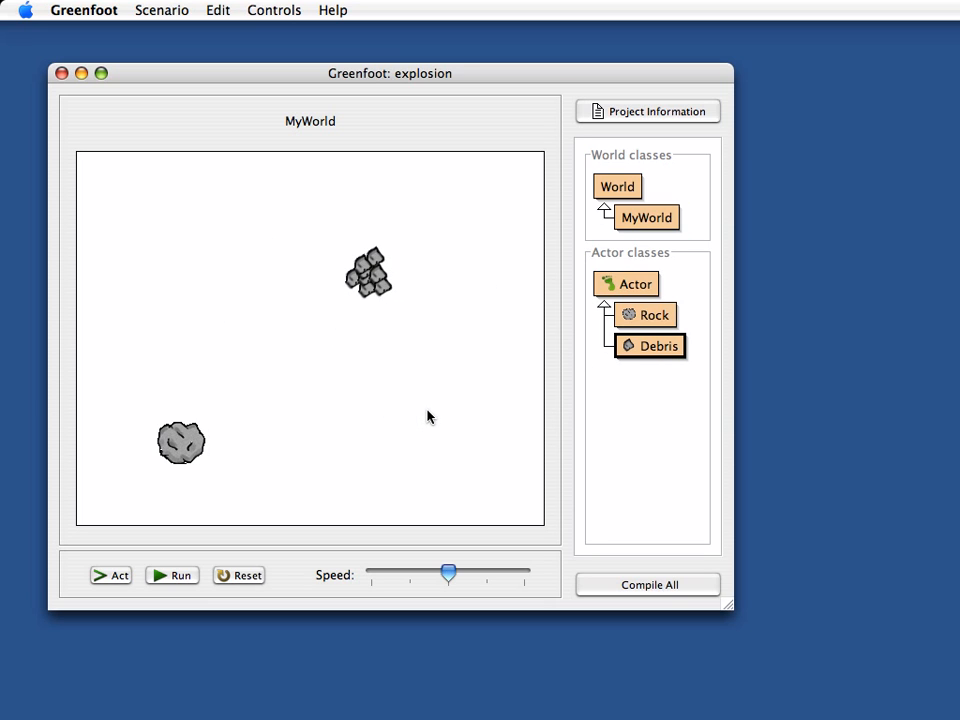
{"action": "mouse_move", "coordinate": [403, 373]}
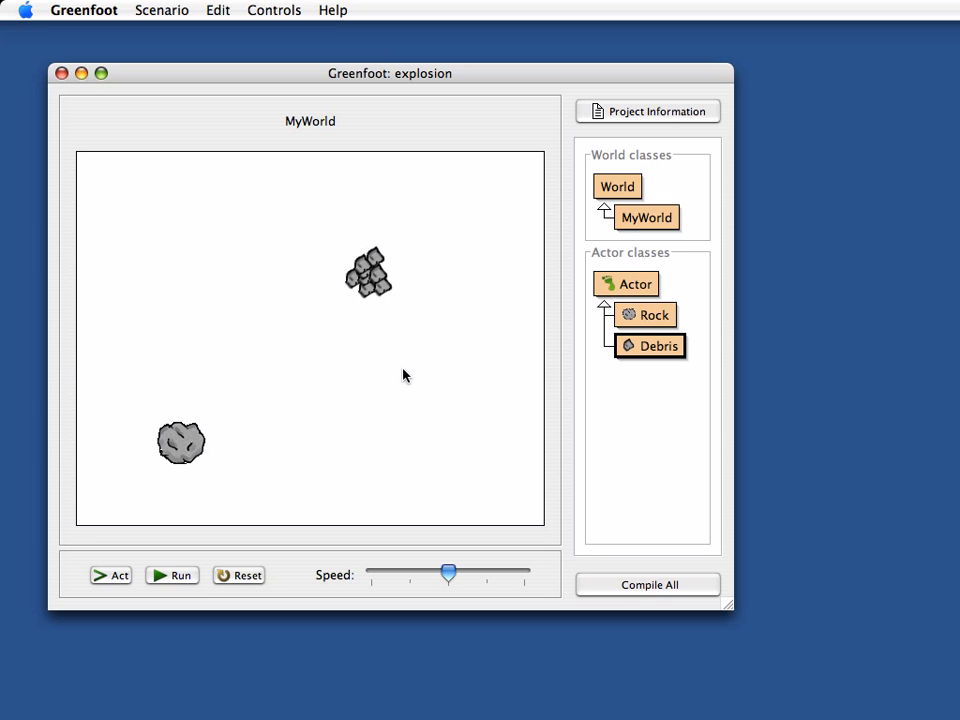
{"action": "mouse_move", "coordinate": [350, 362]}
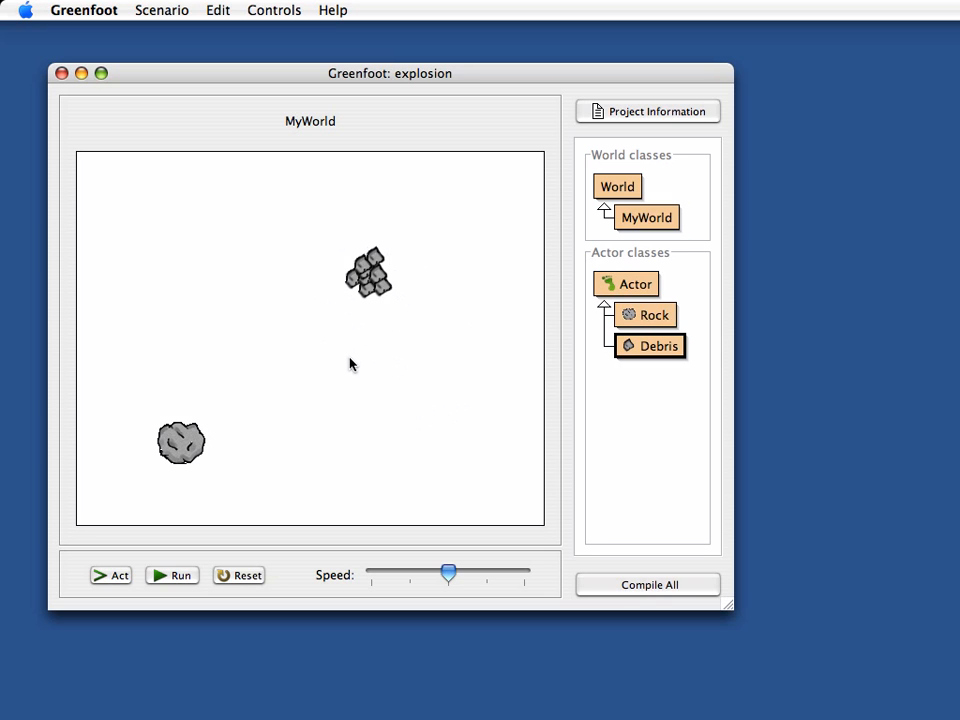